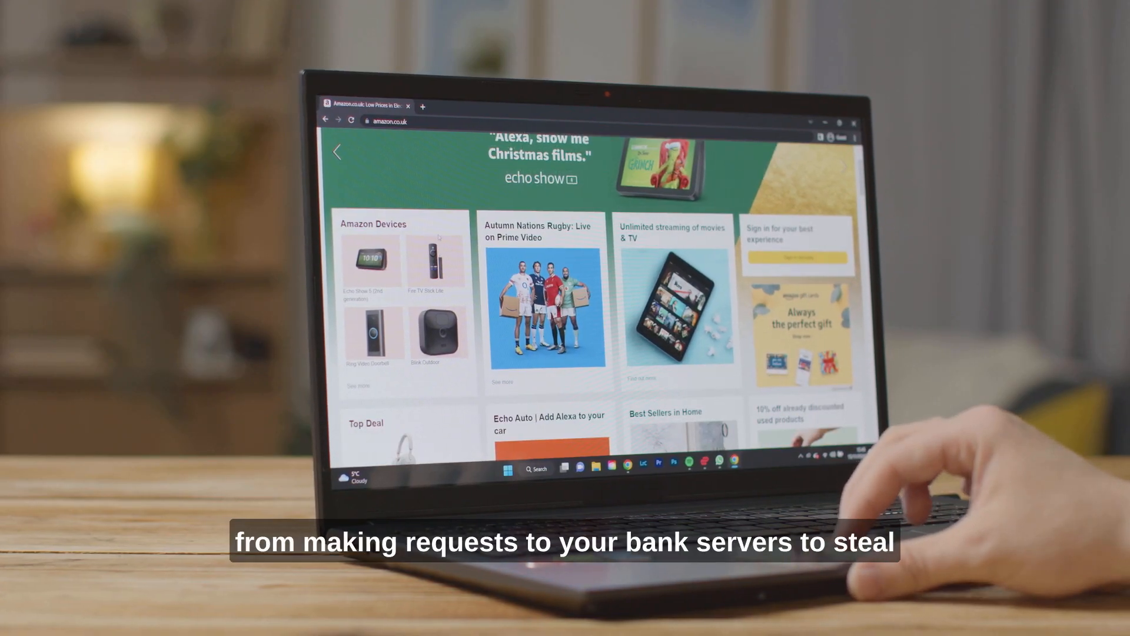
Scroll through the 'CORS vulnerability with basic origin reflection' lab description page.
{"action": "scroll", "scroll_direction": "down", "scroll_amount": 3}
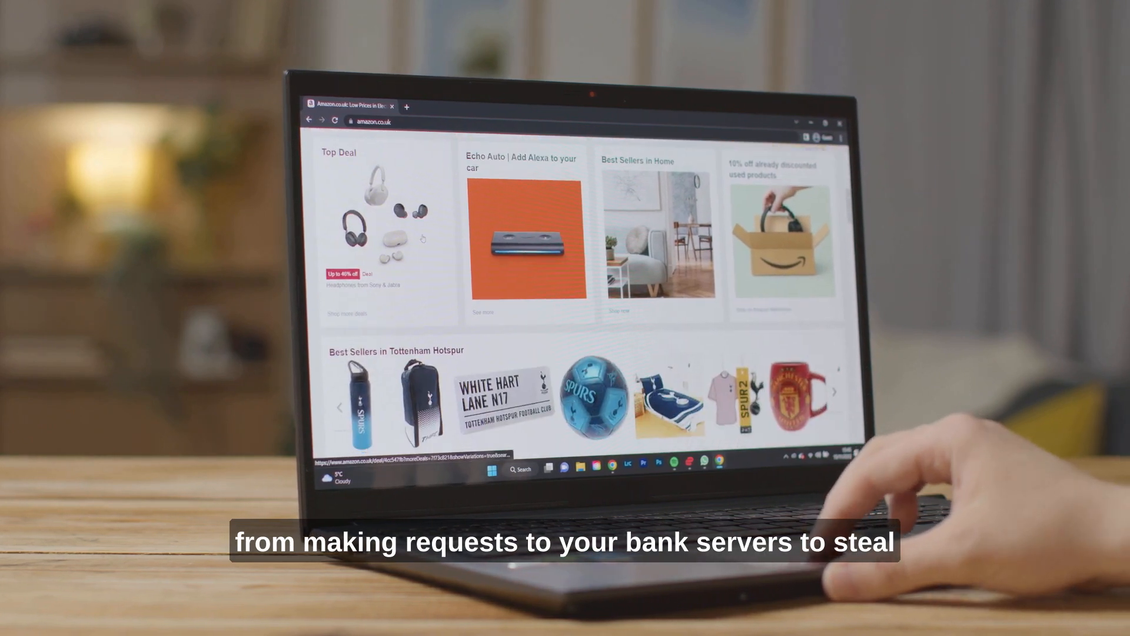
{"action": "scroll", "scroll_direction": "down", "scroll_amount": 3}
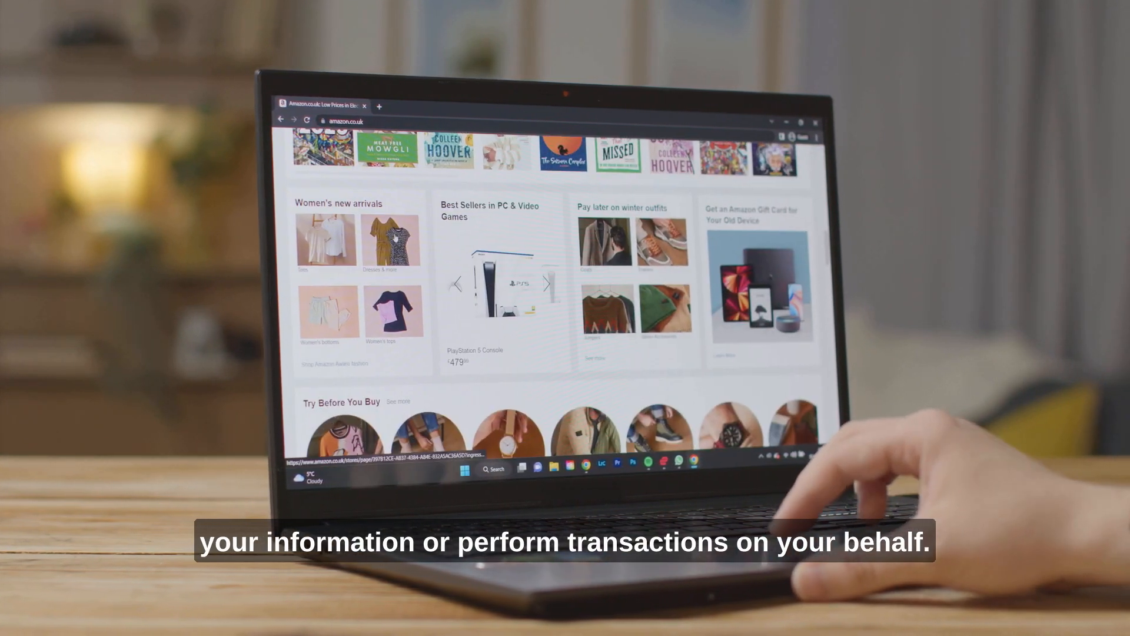
{"action": "scroll", "scroll_direction": "down", "scroll_amount": 3}
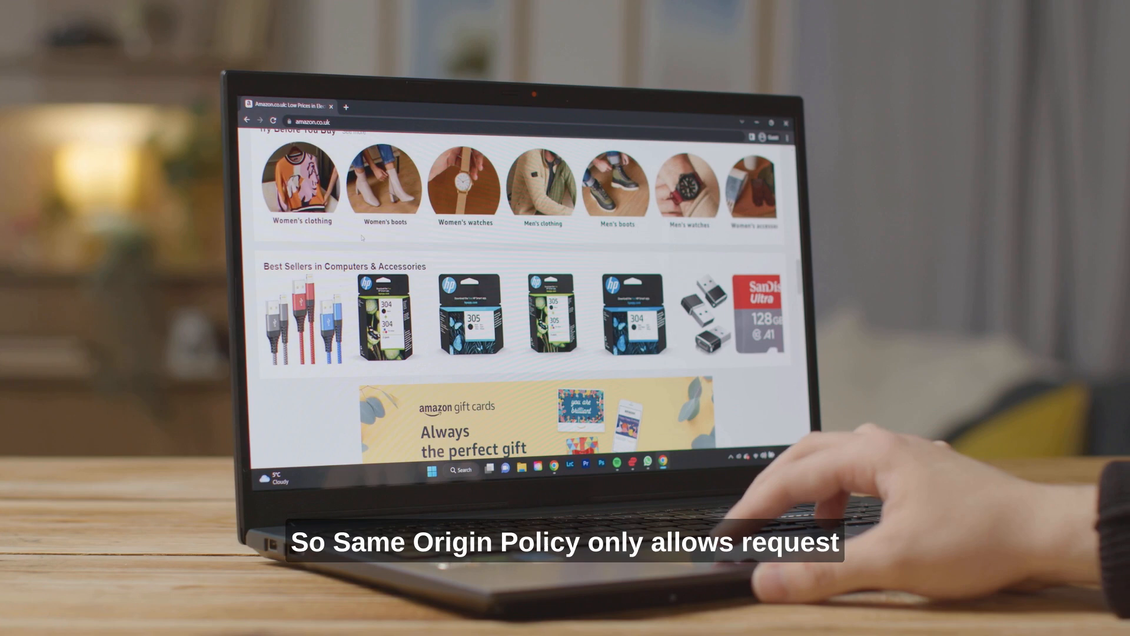
{"action": "scroll", "scroll_direction": "down", "scroll_amount": 3}
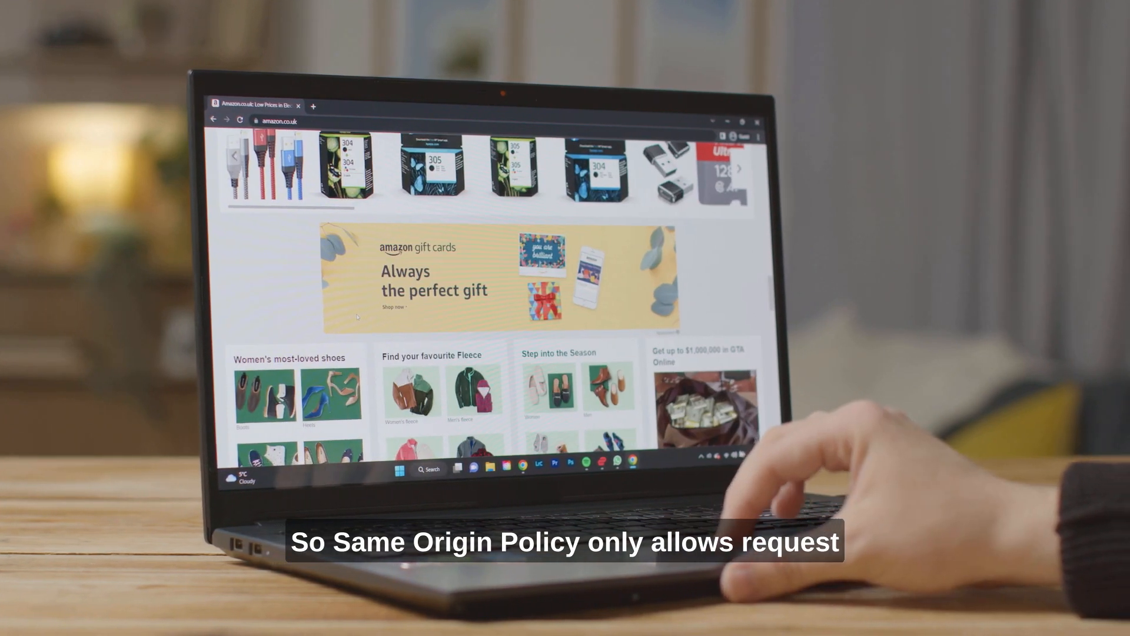
{"action": "scroll", "scroll_direction": "down", "scroll_amount": 3}
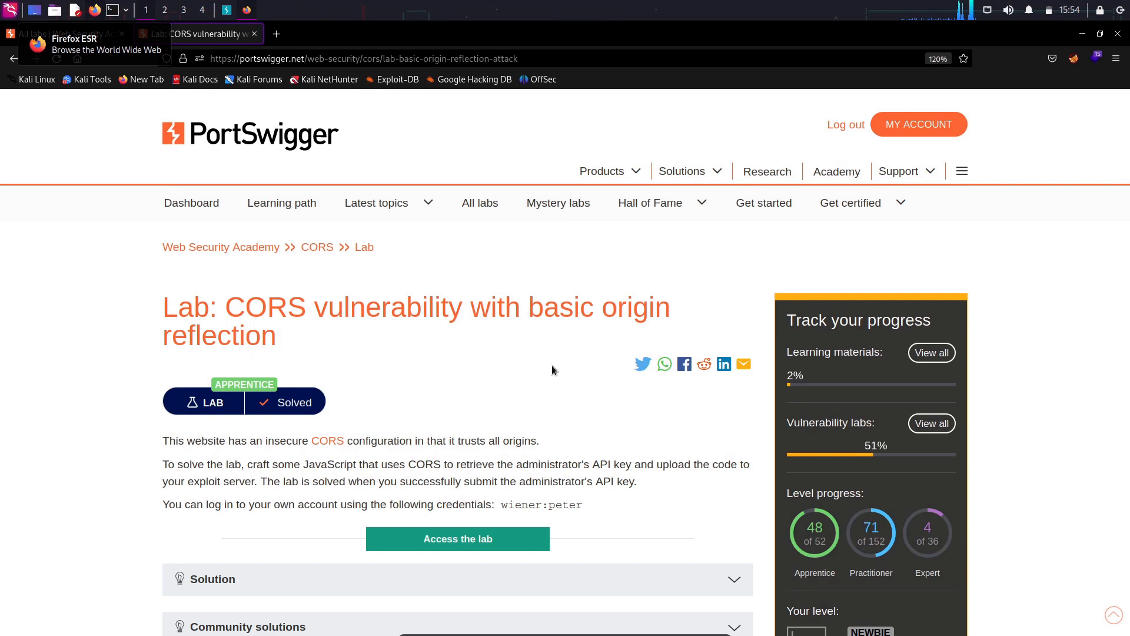
Launch the lab shop in a new tab and route browser traffic through Burp via FoxyProxy.
{"action": "scroll", "scroll_direction": "down", "scroll_amount": 3}
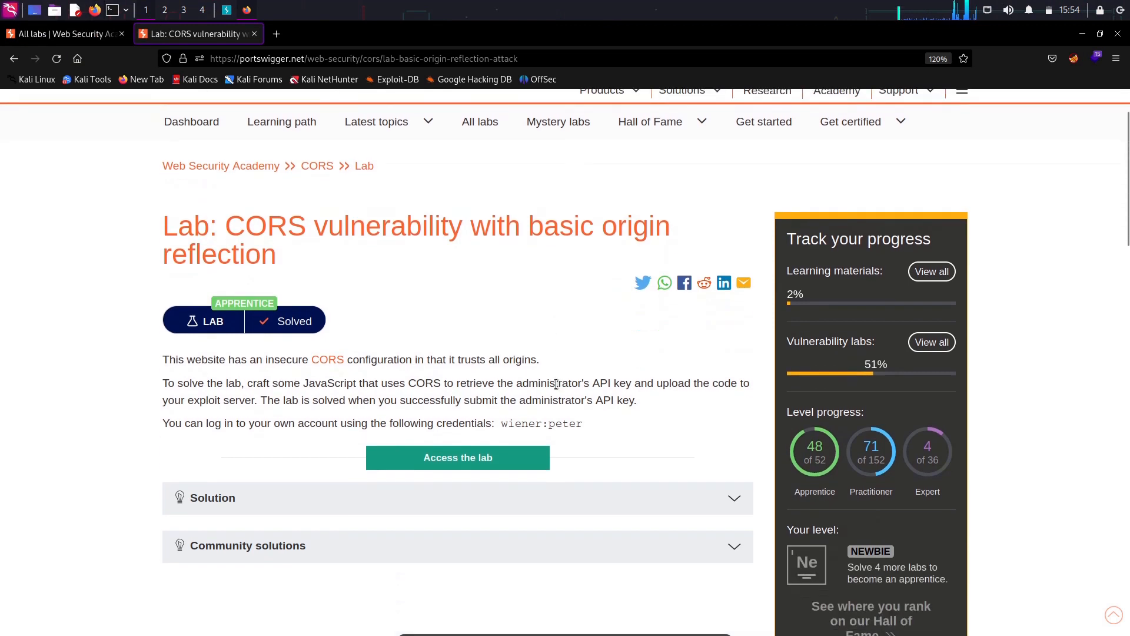
{"action": "mouse_move", "coordinate": [634, 454]}
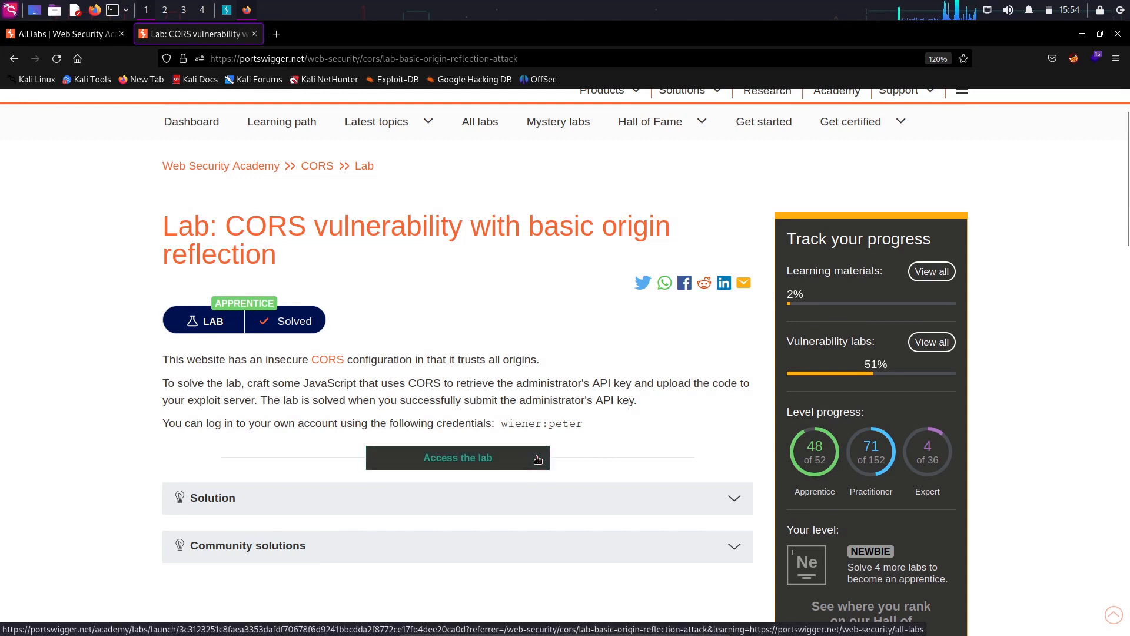
{"action": "left_click", "coordinate": [457, 458]}
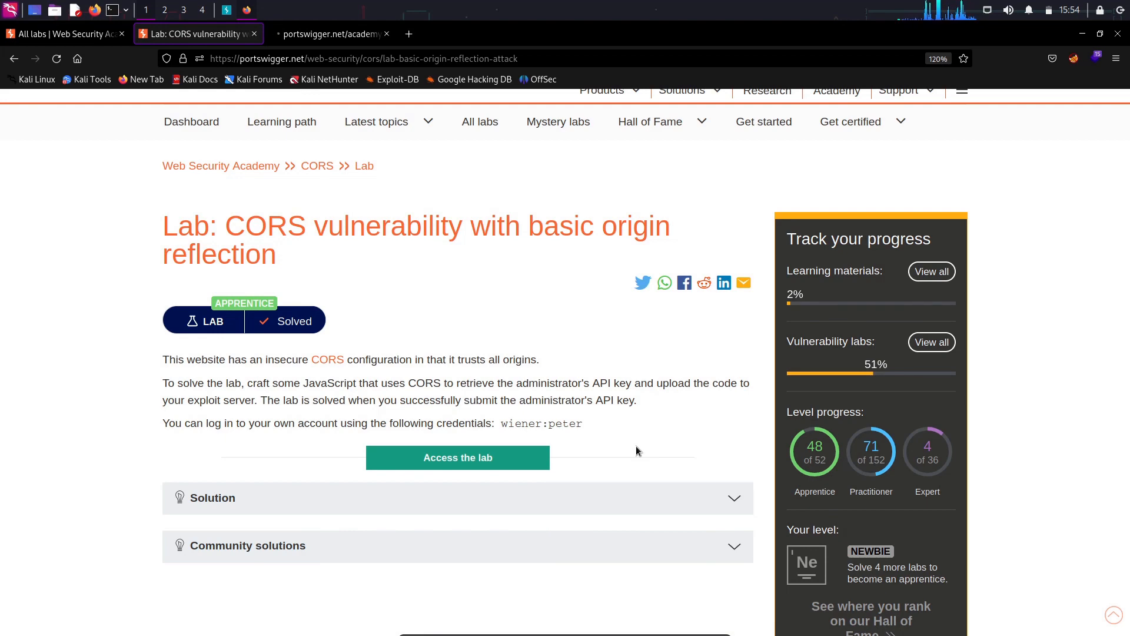
{"action": "left_click", "coordinate": [457, 457]}
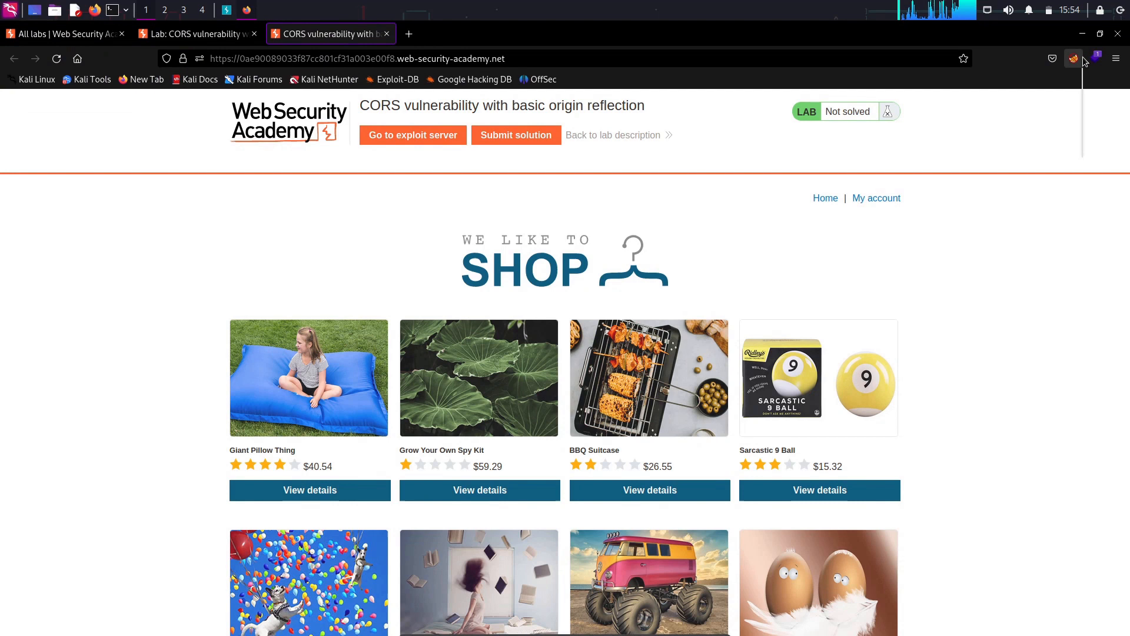
{"action": "left_click", "coordinate": [1074, 58]}
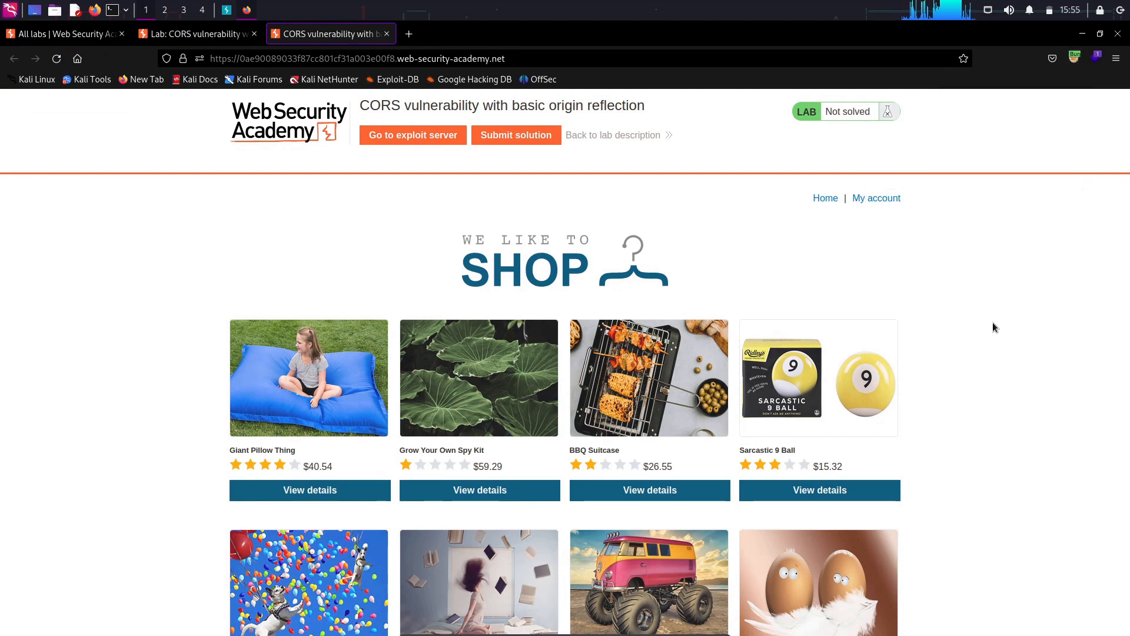
{"action": "left_click", "coordinate": [876, 199]}
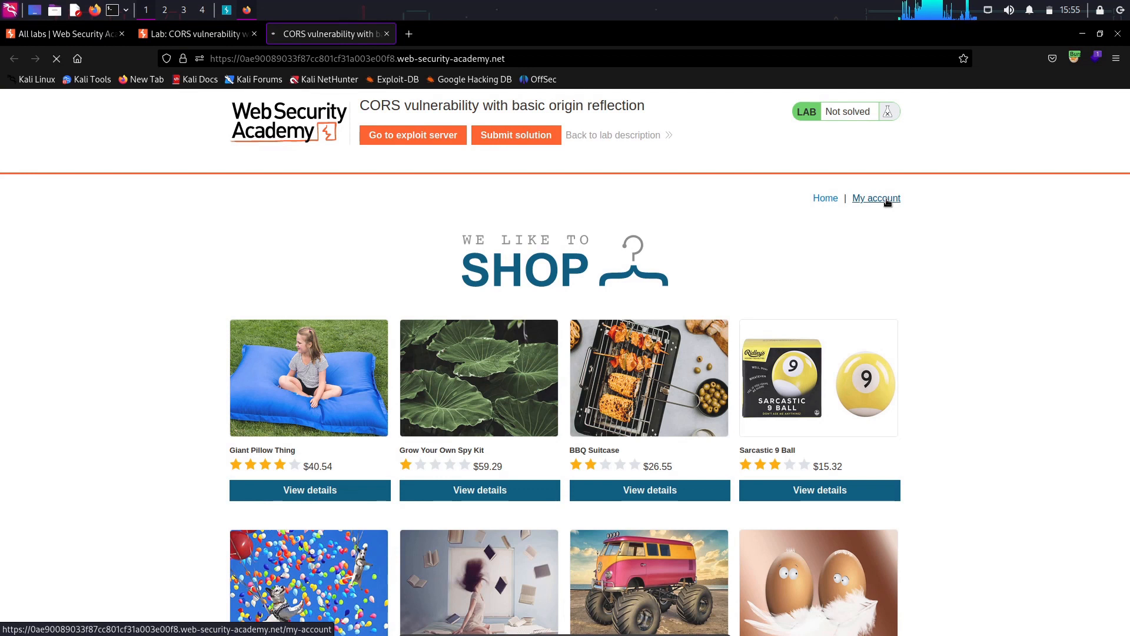
Log in as wiener and highlight the API key on the account page.
{"action": "left_click", "coordinate": [876, 198]}
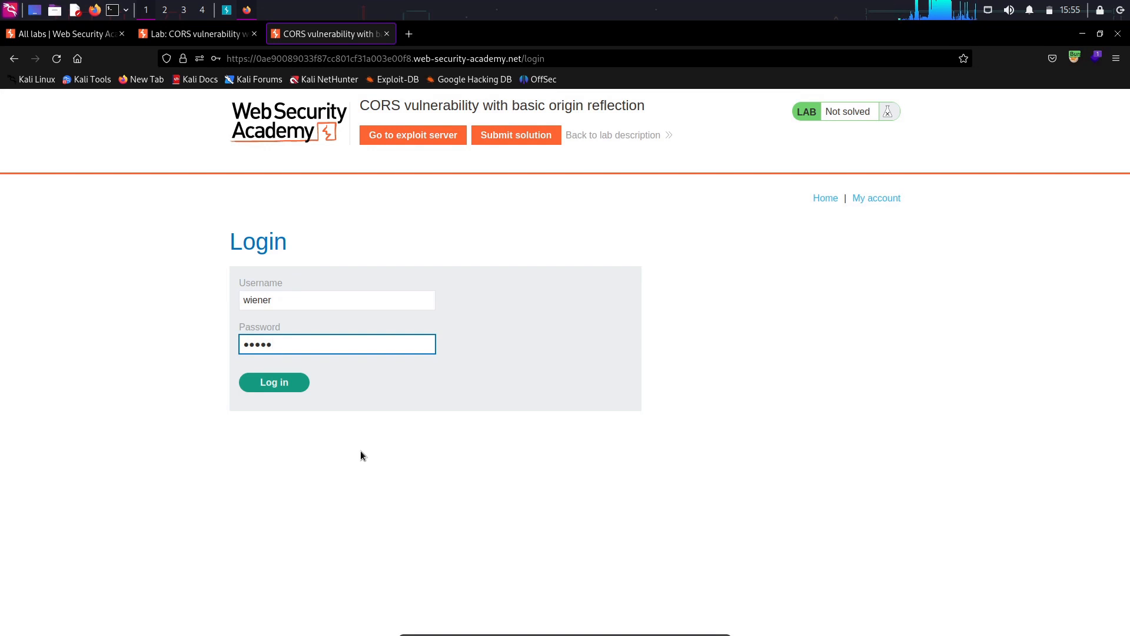
{"action": "left_click", "coordinate": [273, 382]}
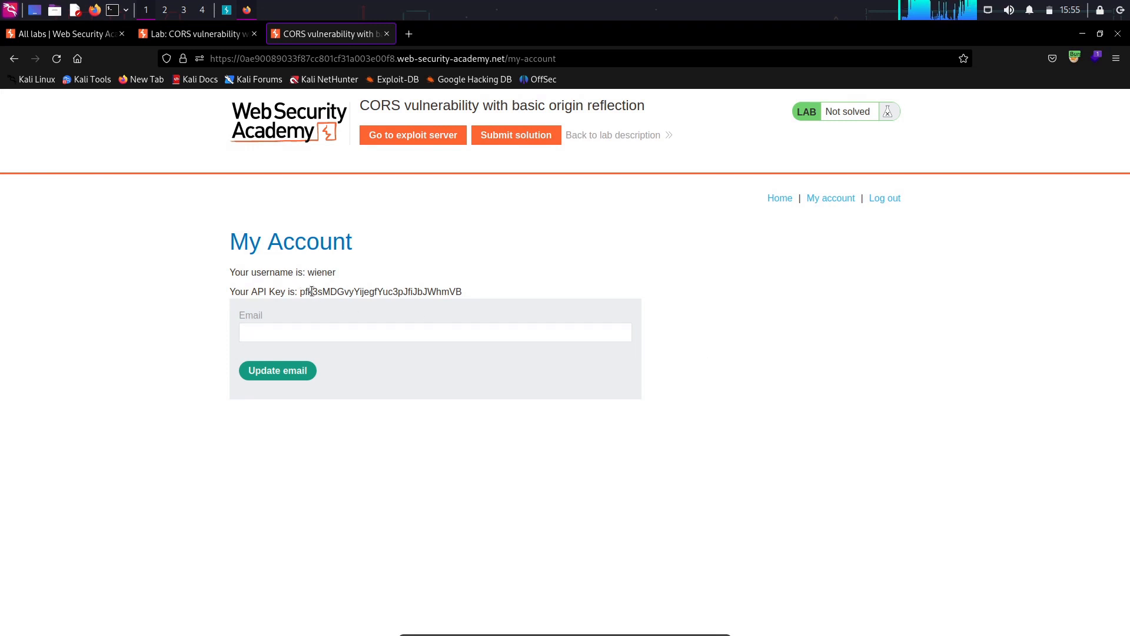
{"action": "left_click_drag", "start_coordinate": [306, 292], "coordinate": [462, 292]}
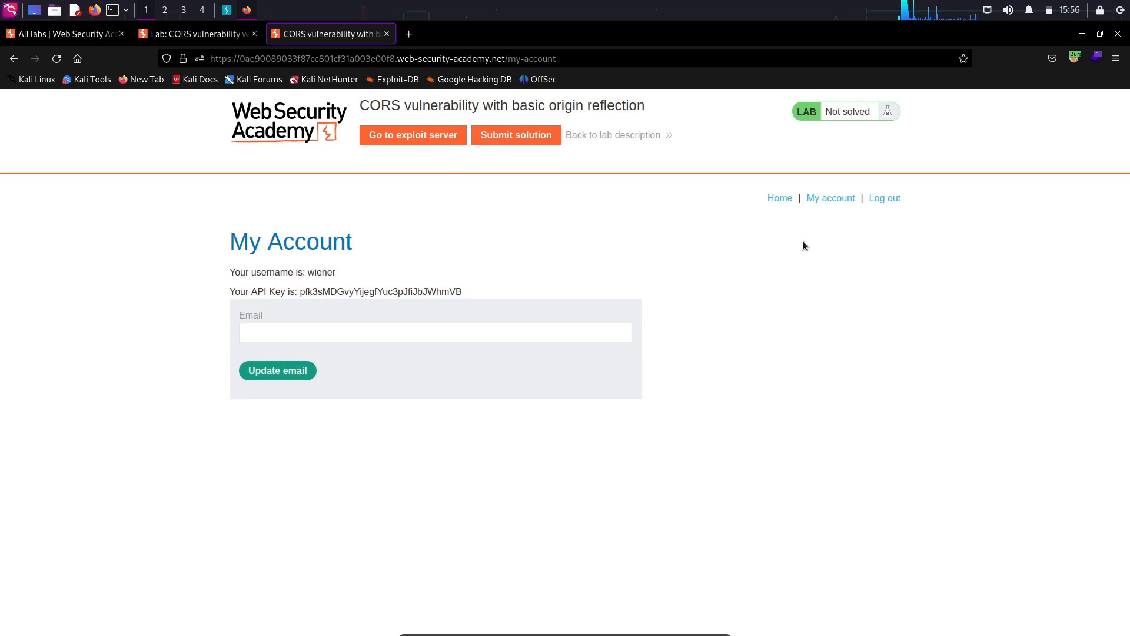
{"action": "left_click", "coordinate": [830, 199]}
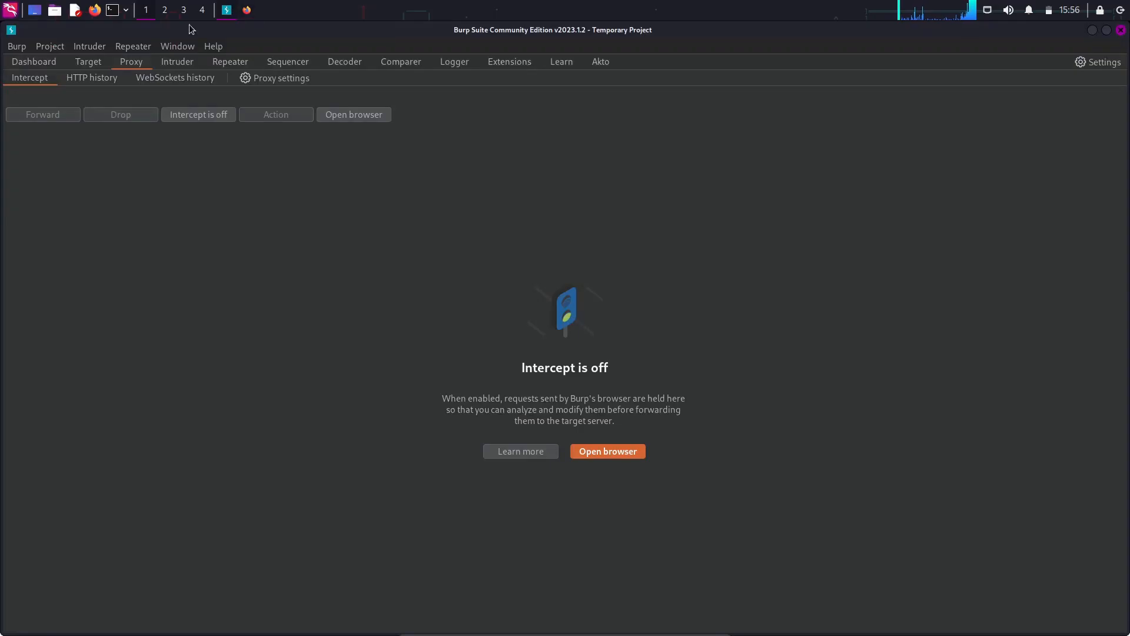
Resend /accountDetails in Repeater and highlight the Access-Control-Allow-Credentials: true header.
{"action": "left_click", "coordinate": [91, 78]}
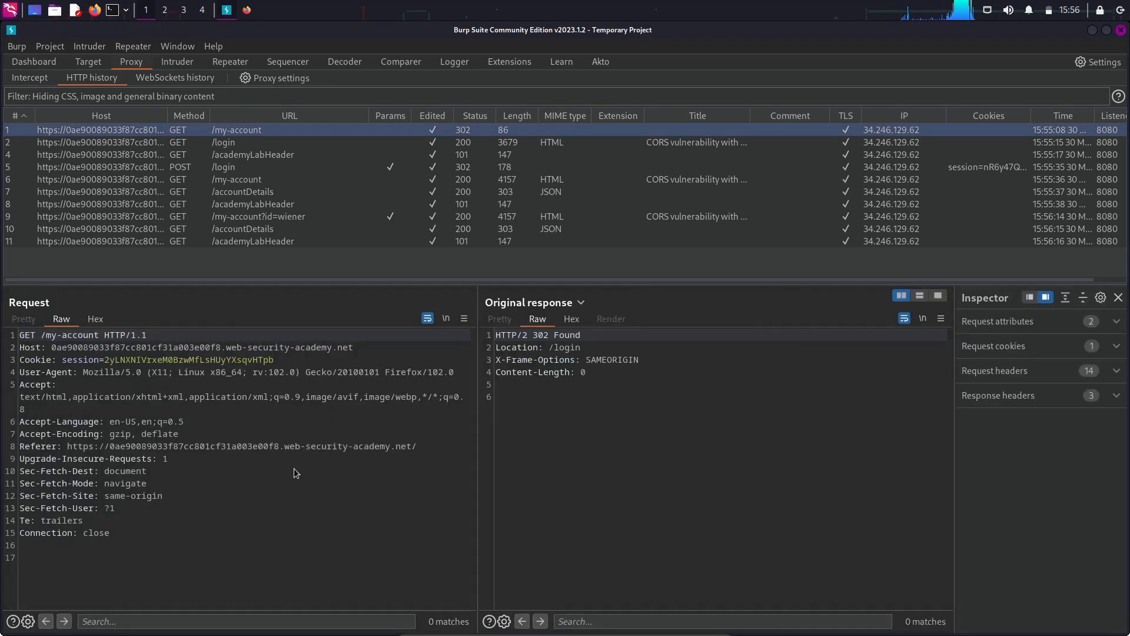
{"action": "left_click", "coordinate": [243, 191]}
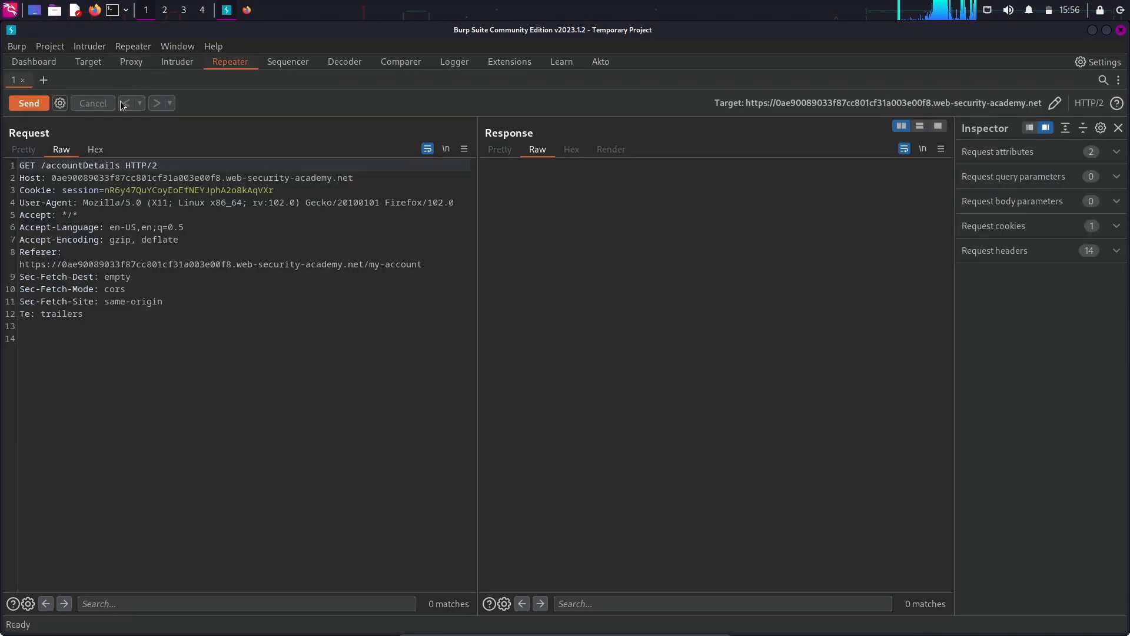
{"action": "left_click", "coordinate": [28, 103]}
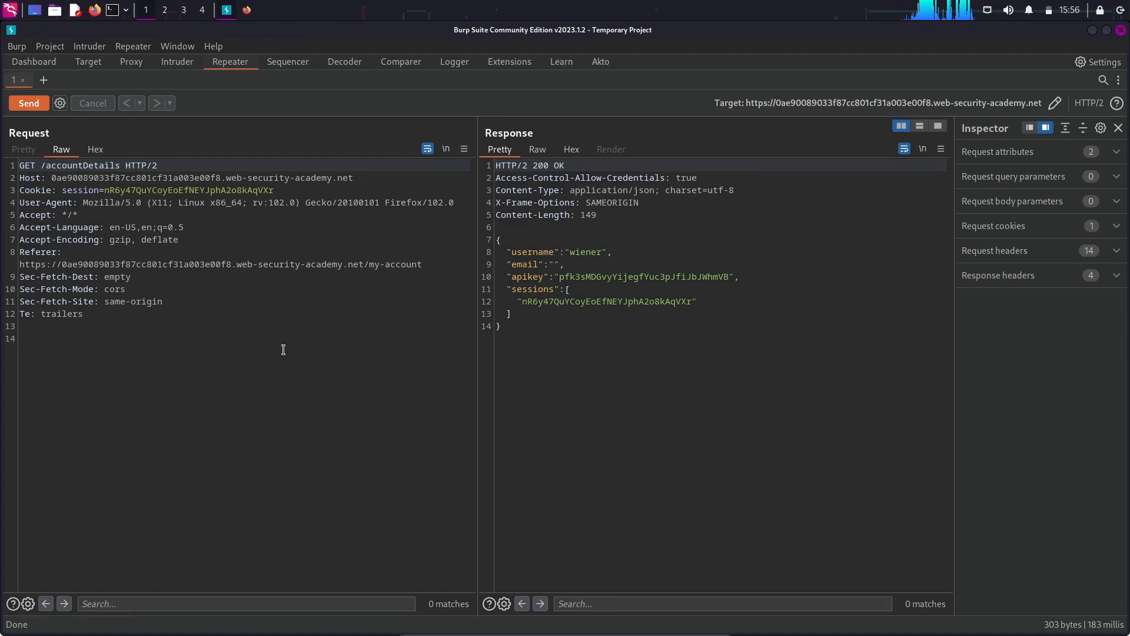
{"action": "left_click_drag", "start_coordinate": [497, 244], "coordinate": [501, 328]}
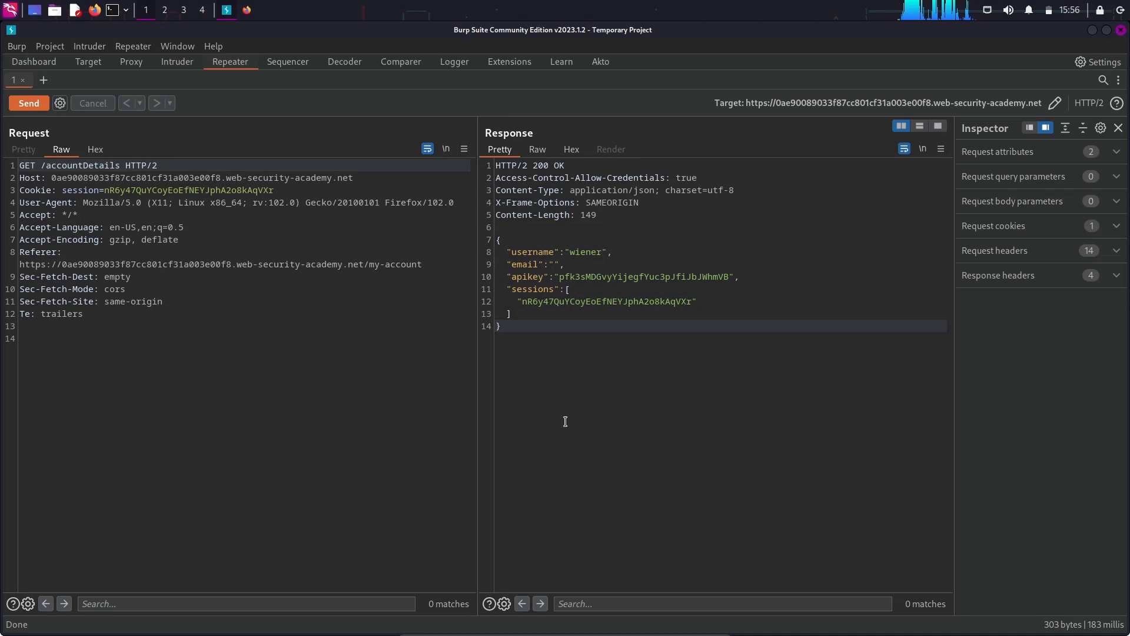
{"action": "mouse_move", "coordinate": [700, 179]}
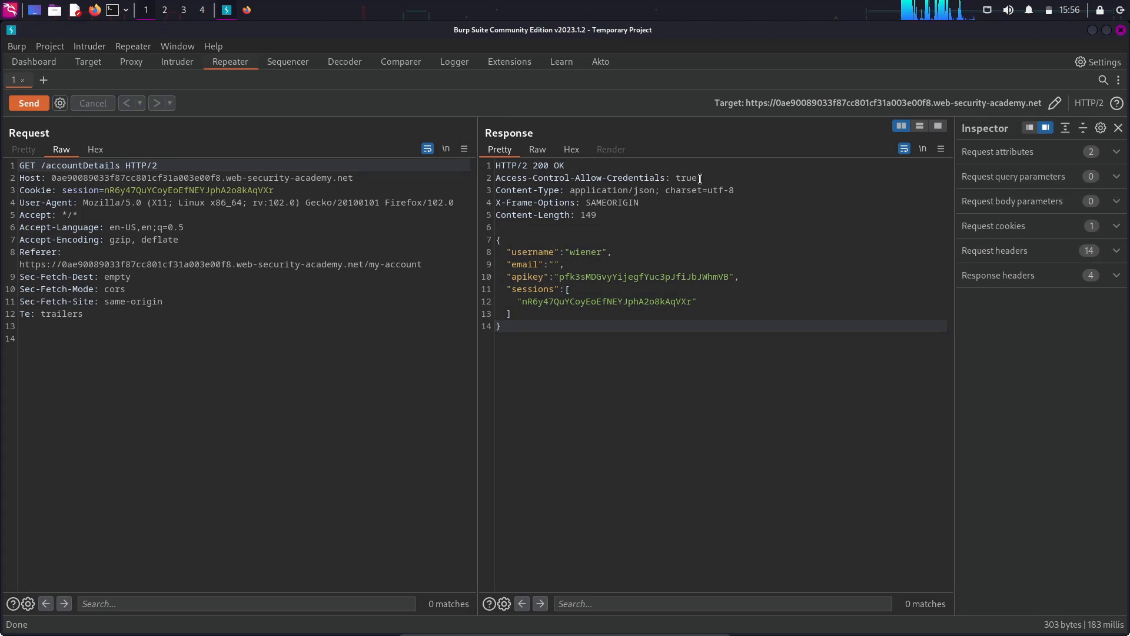
{"action": "left_click_drag", "start_coordinate": [496, 177], "coordinate": [696, 178]}
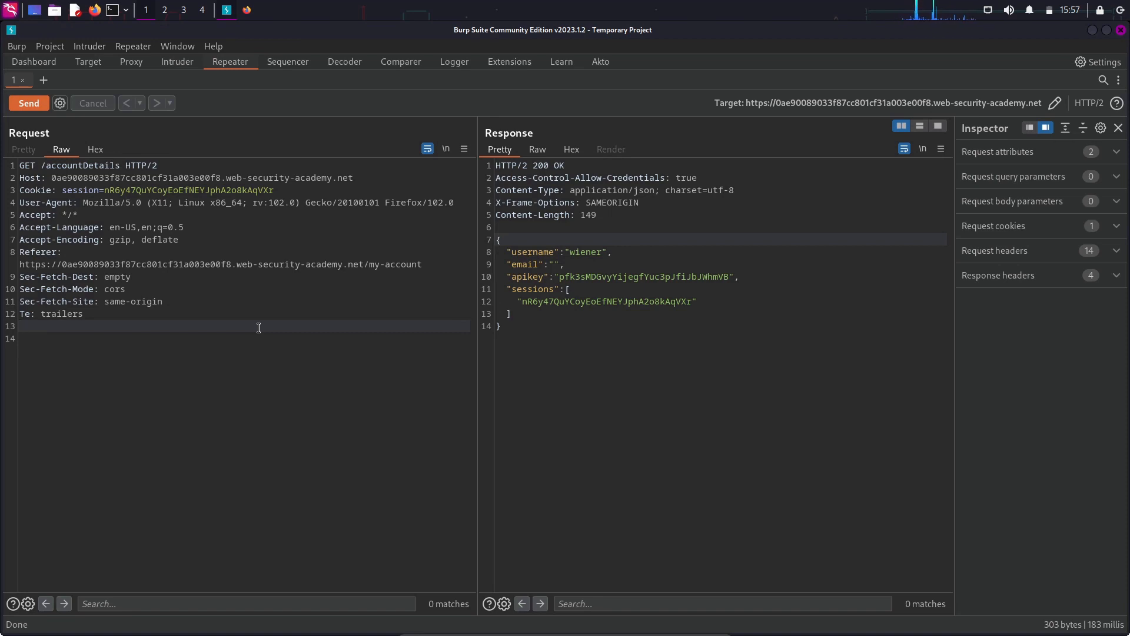
{"action": "type", "text": "0"}
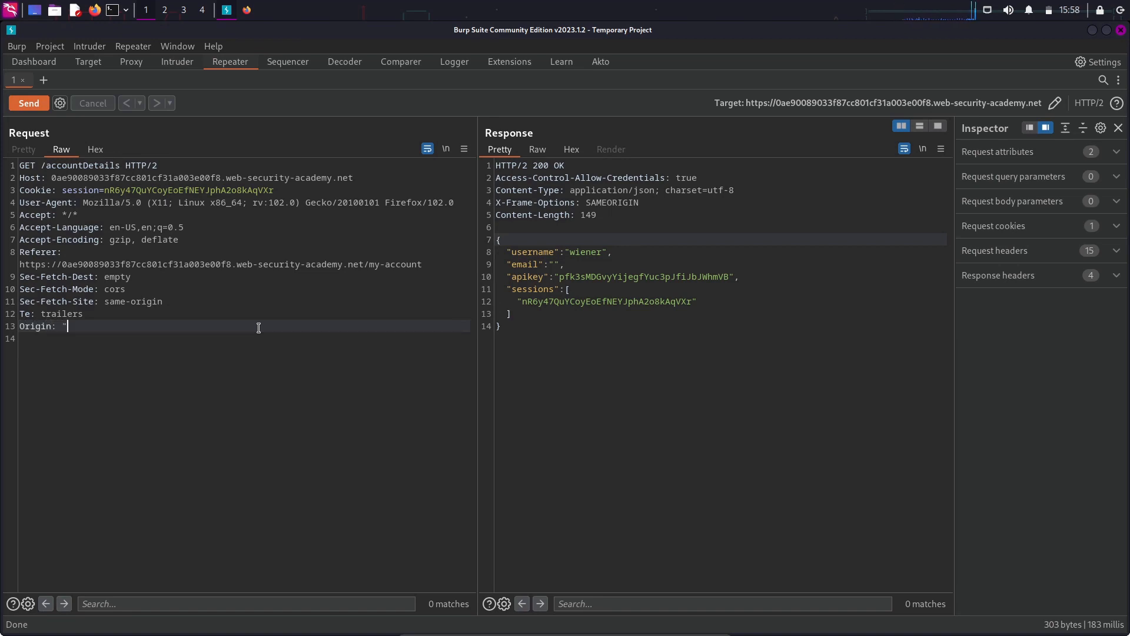
{"action": "type", "text": "http:"}
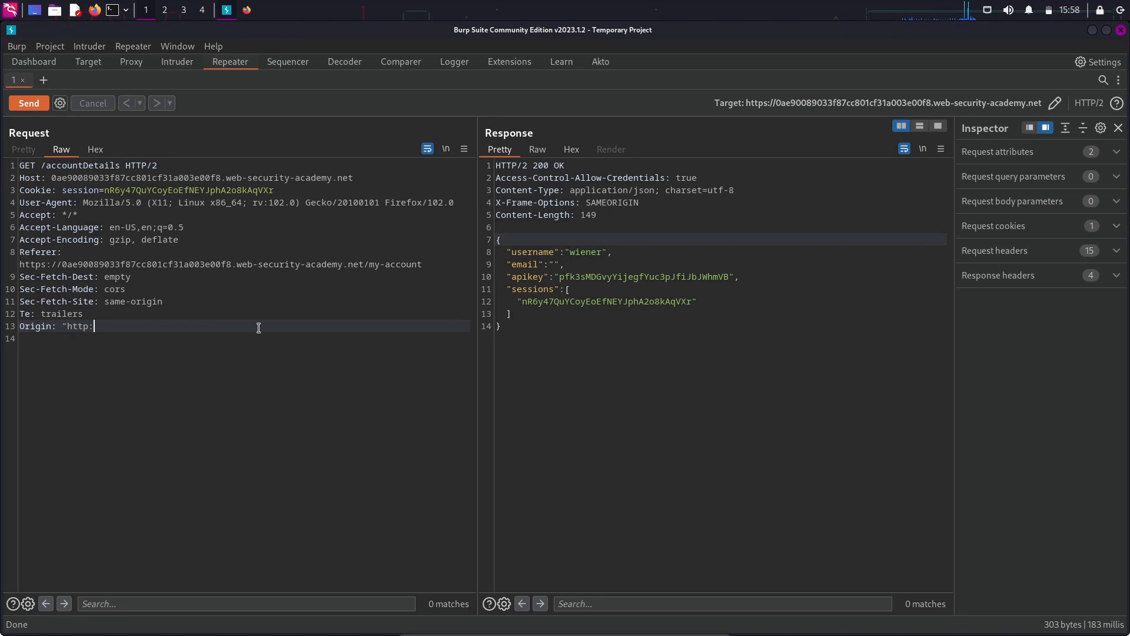
{"action": "key", "text": "BackSpace"}
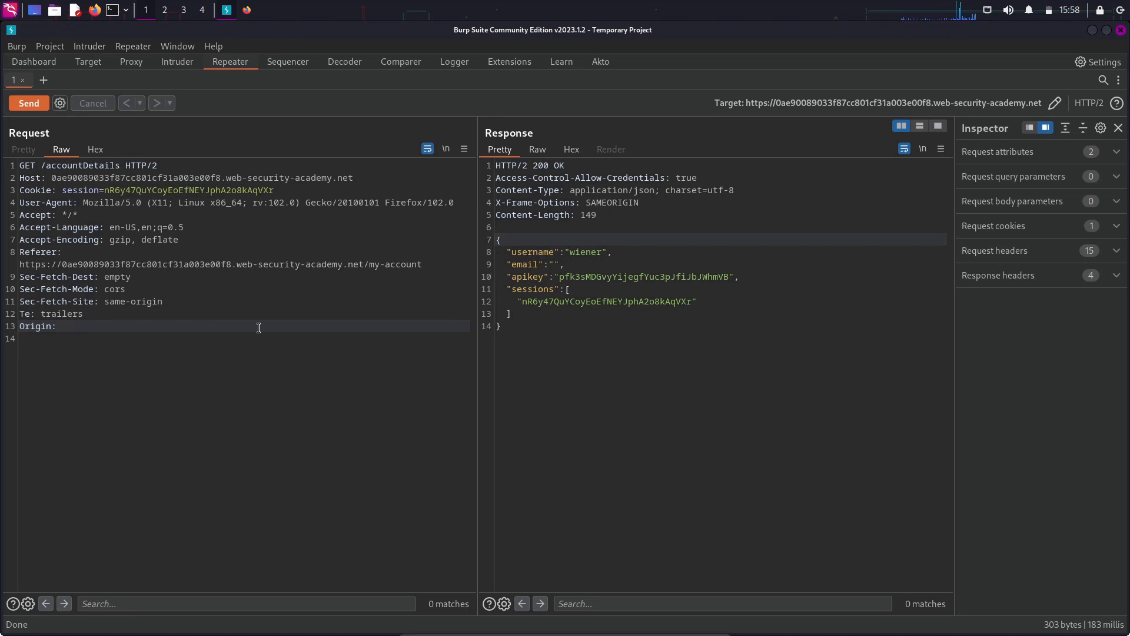
{"action": "type", "text": "http://"}
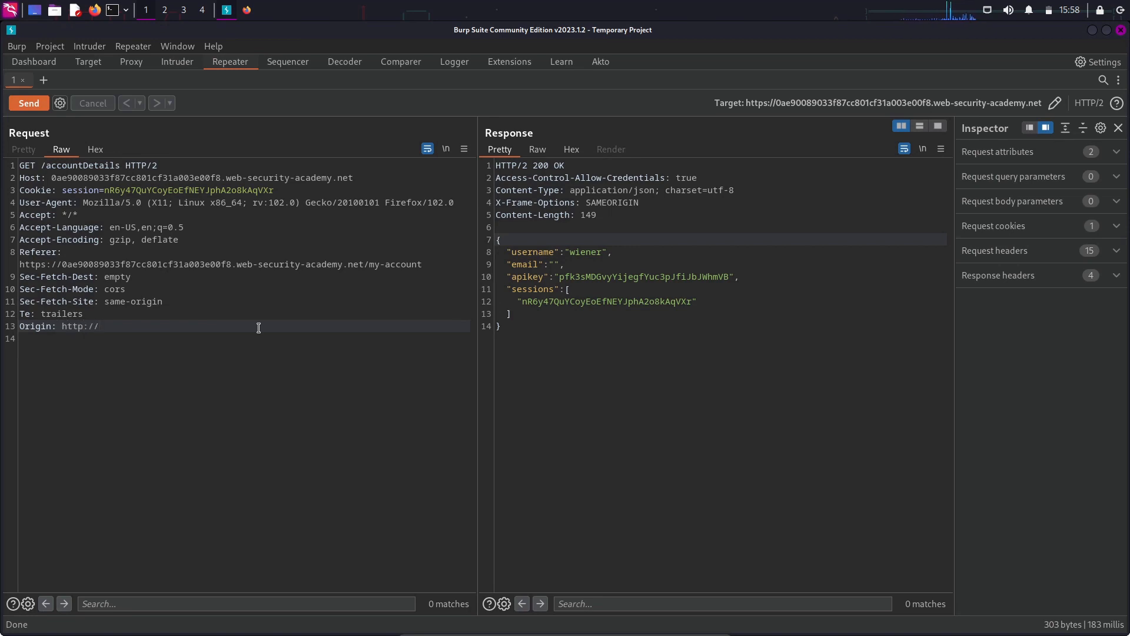
{"action": "type", "text": "example.com/"}
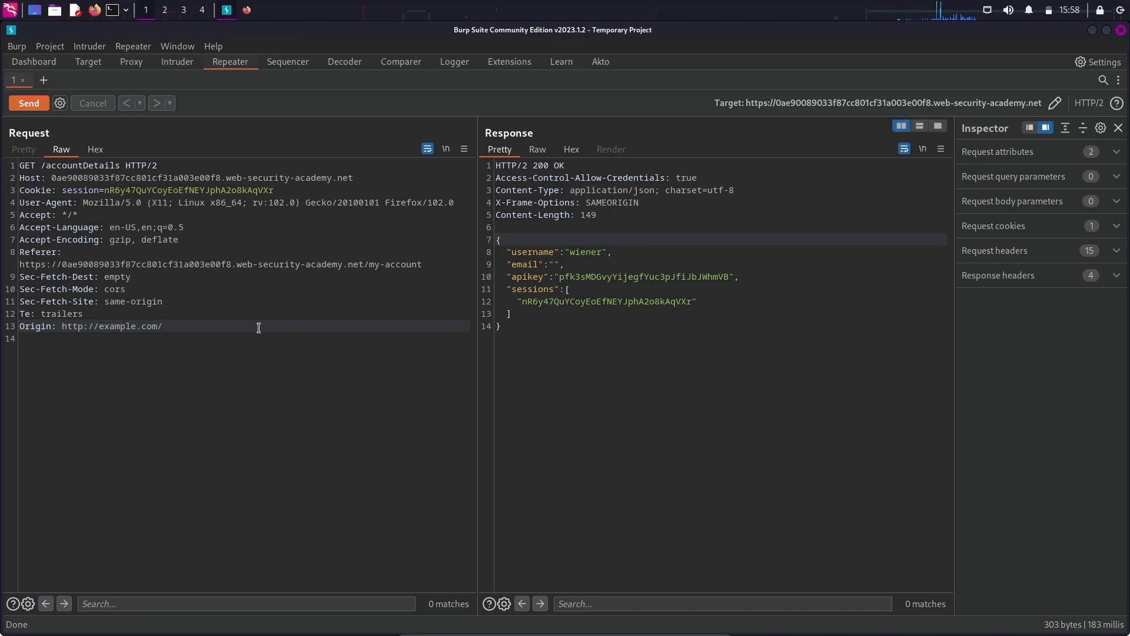
{"action": "left_click", "coordinate": [28, 103]}
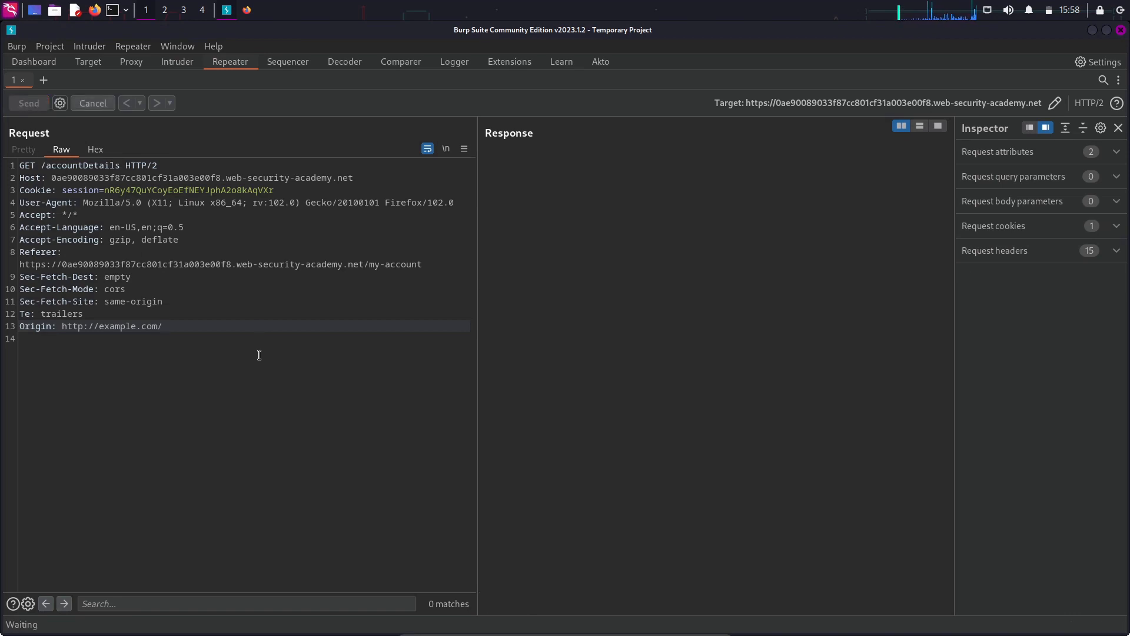
{"action": "left_click", "coordinate": [28, 103]}
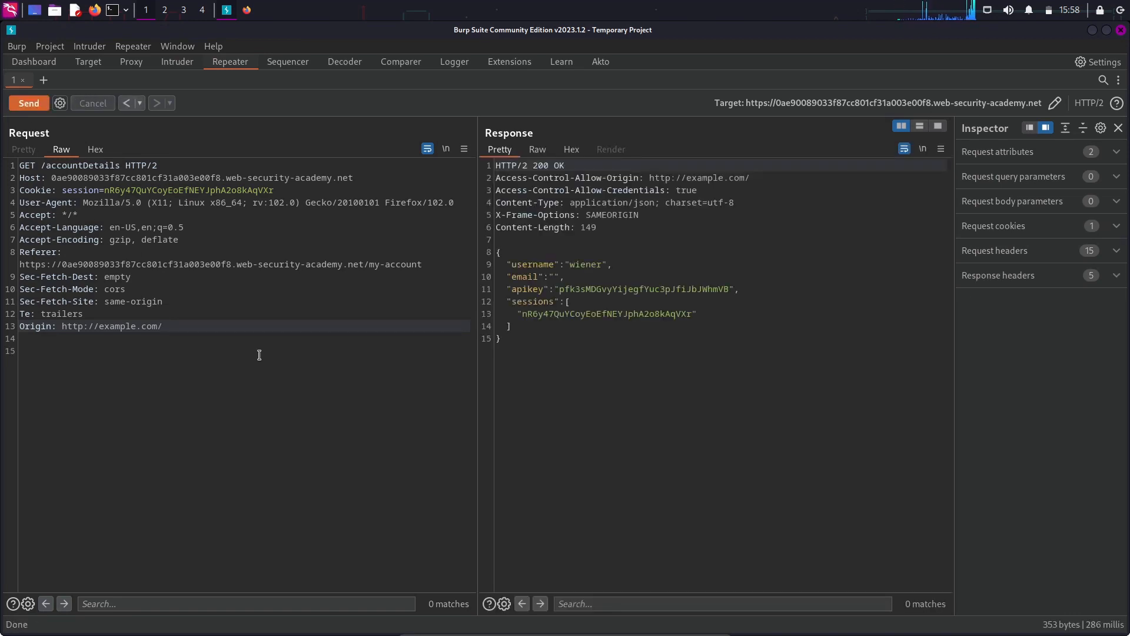
{"action": "left_click_drag", "start_coordinate": [694, 178], "coordinate": [750, 178]}
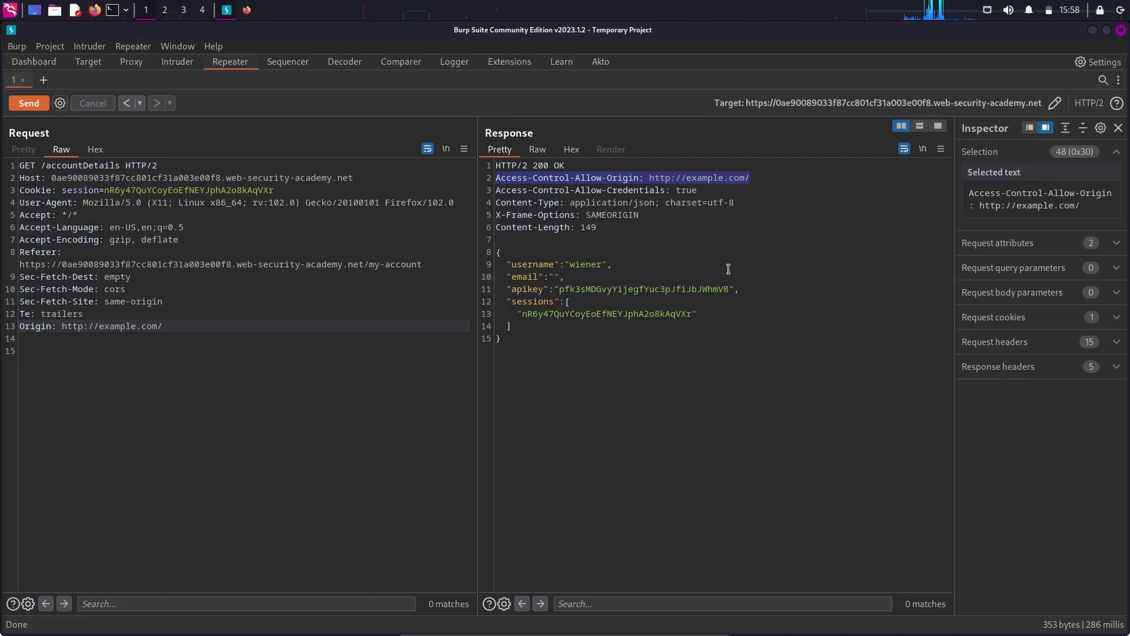
{"action": "left_click", "coordinate": [612, 264]}
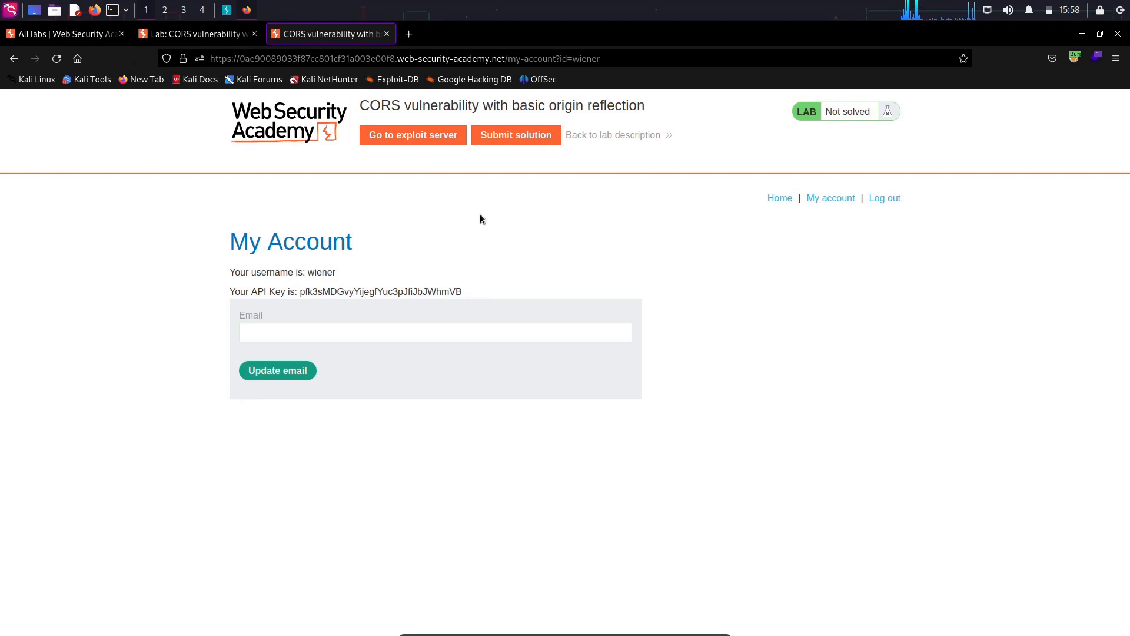
Open the exploit server and clear the default 'Hello, world!' response body.
{"action": "left_click", "coordinate": [412, 135]}
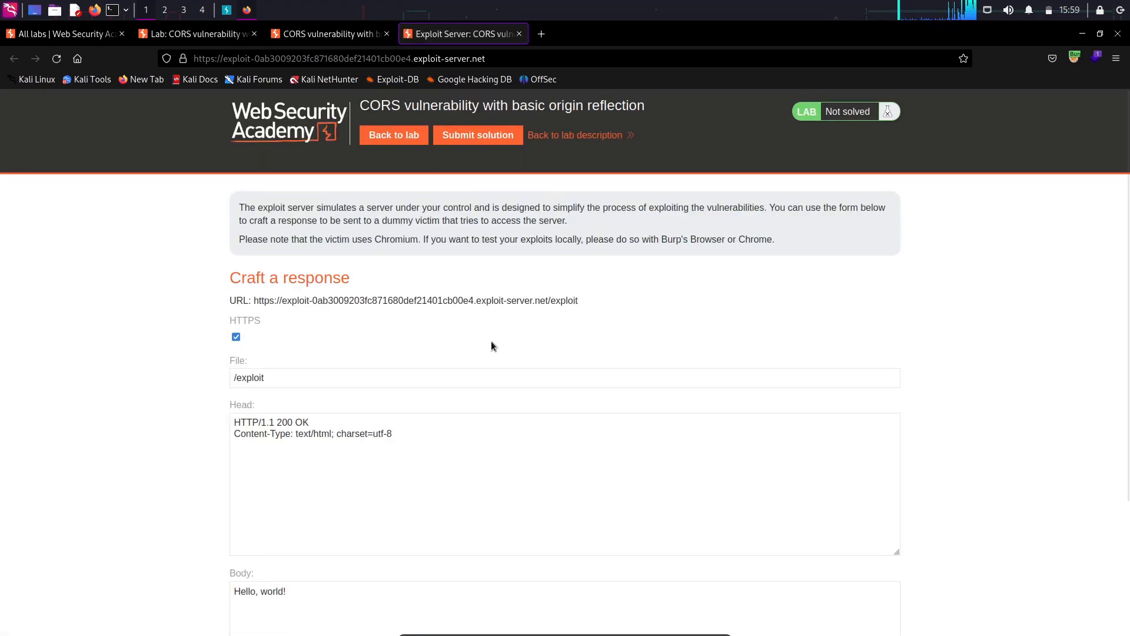
{"action": "scroll", "scroll_direction": "down", "scroll_amount": 3}
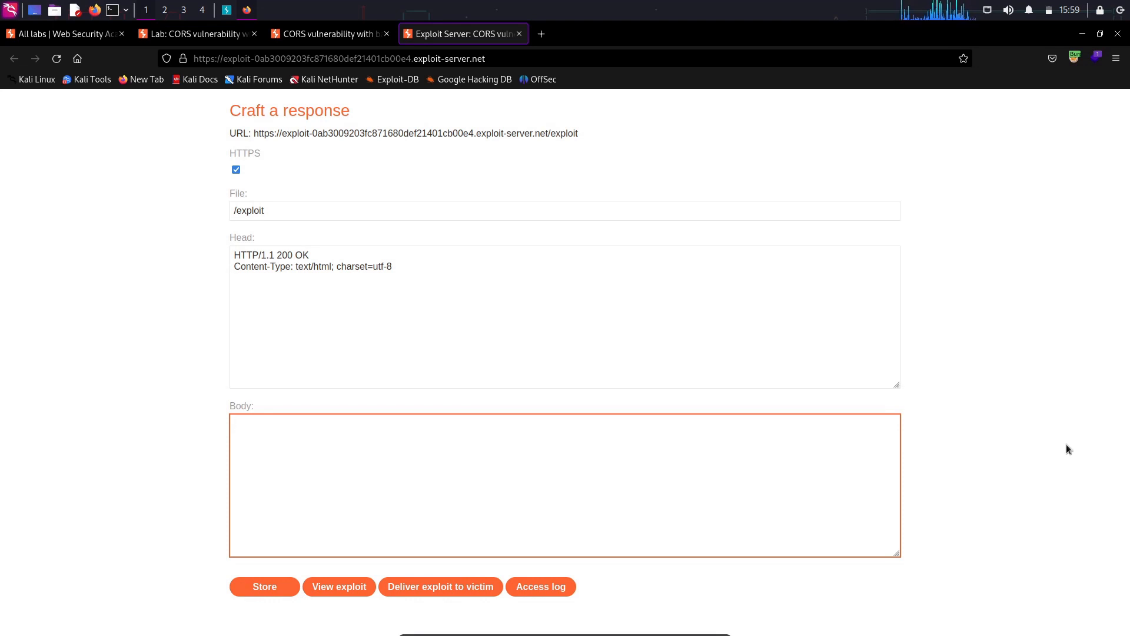
Enter the XMLHttpRequest script that fetches accountDetails with credentials and forwards it to /log.
{"action": "type", "text": "<script>"}
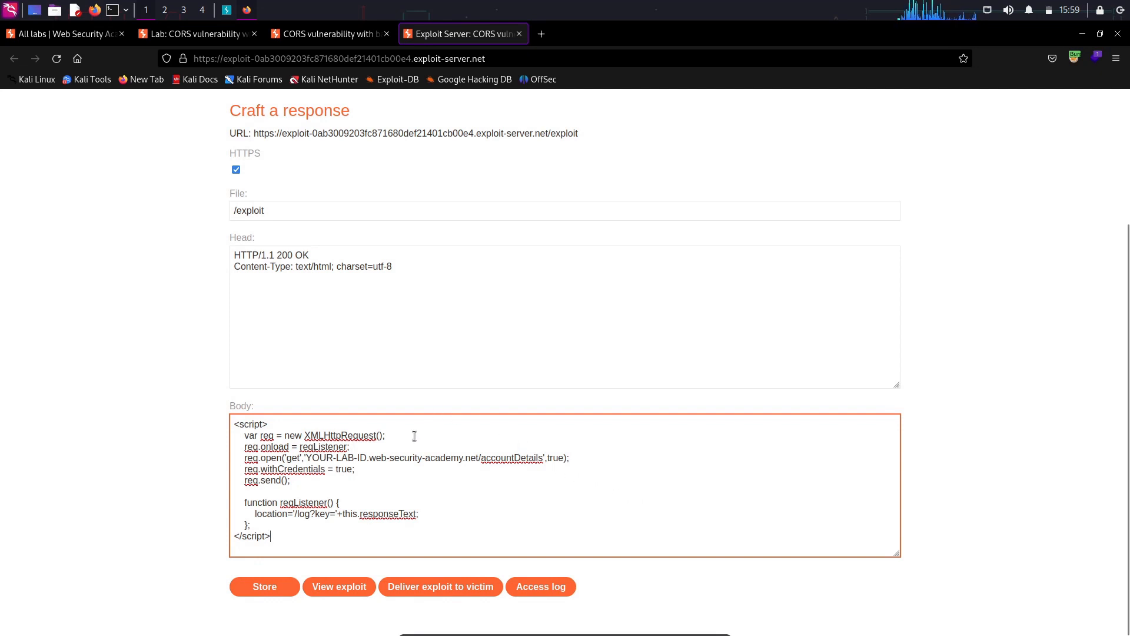
{"action": "triple_click", "coordinate": [310, 435]}
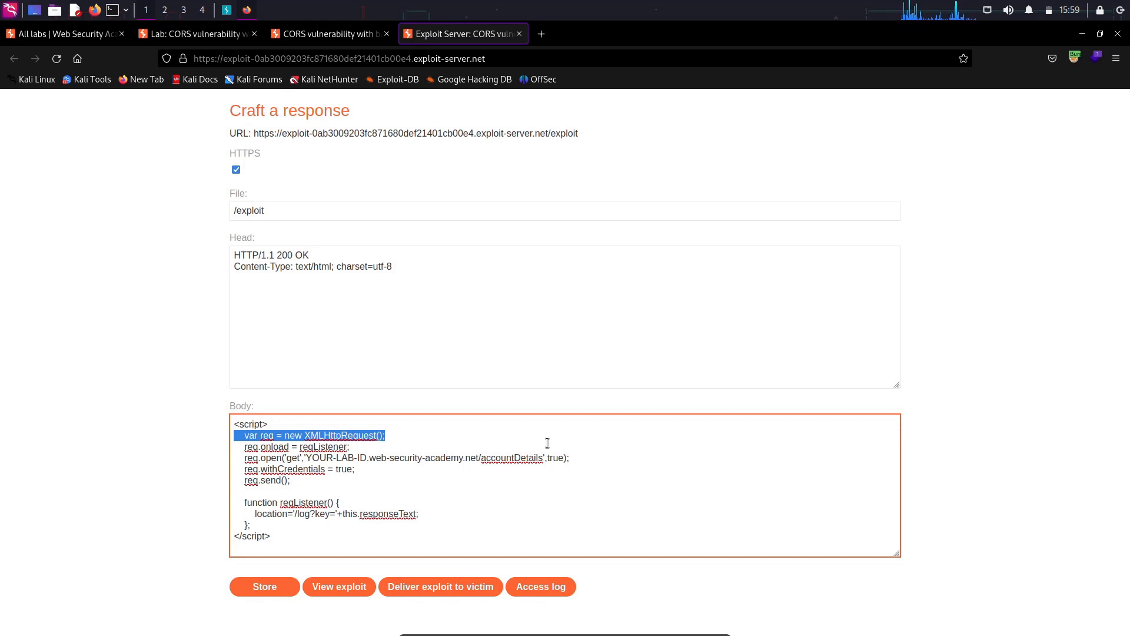
{"action": "right_click", "coordinate": [524, 442]}
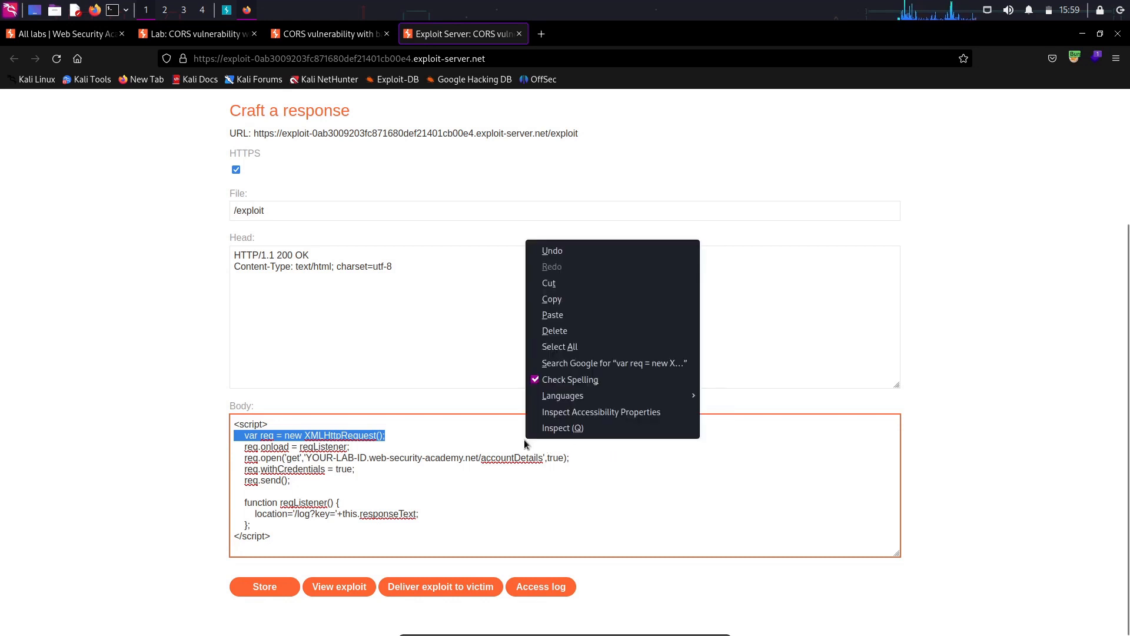
{"action": "left_click", "coordinate": [494, 457]}
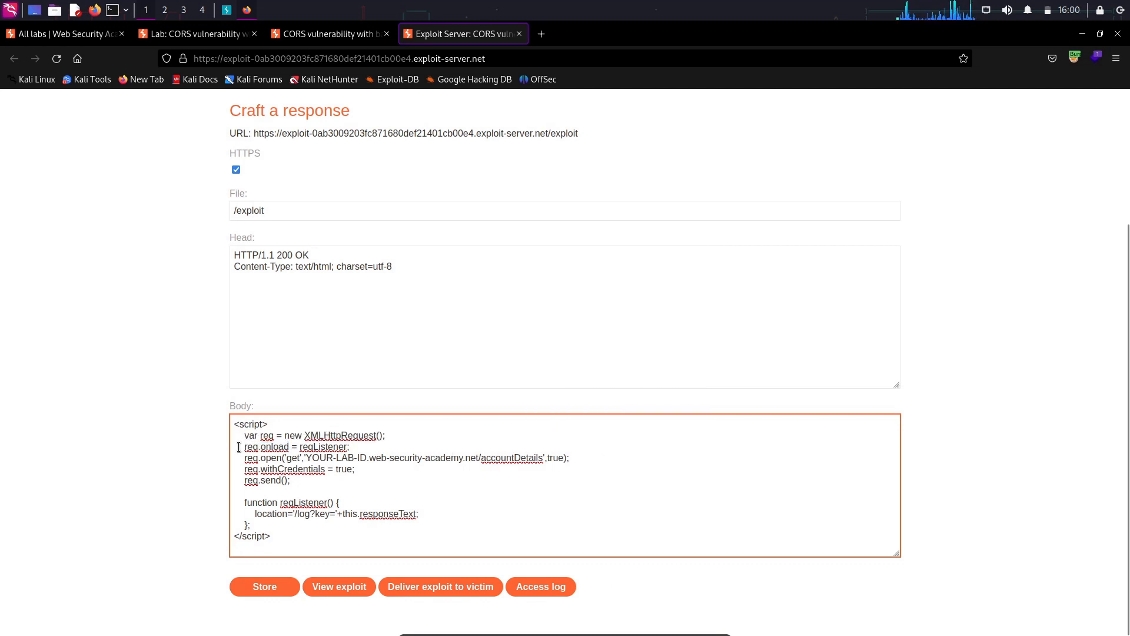
{"action": "left_click_drag", "start_coordinate": [238, 446], "coordinate": [548, 458]}
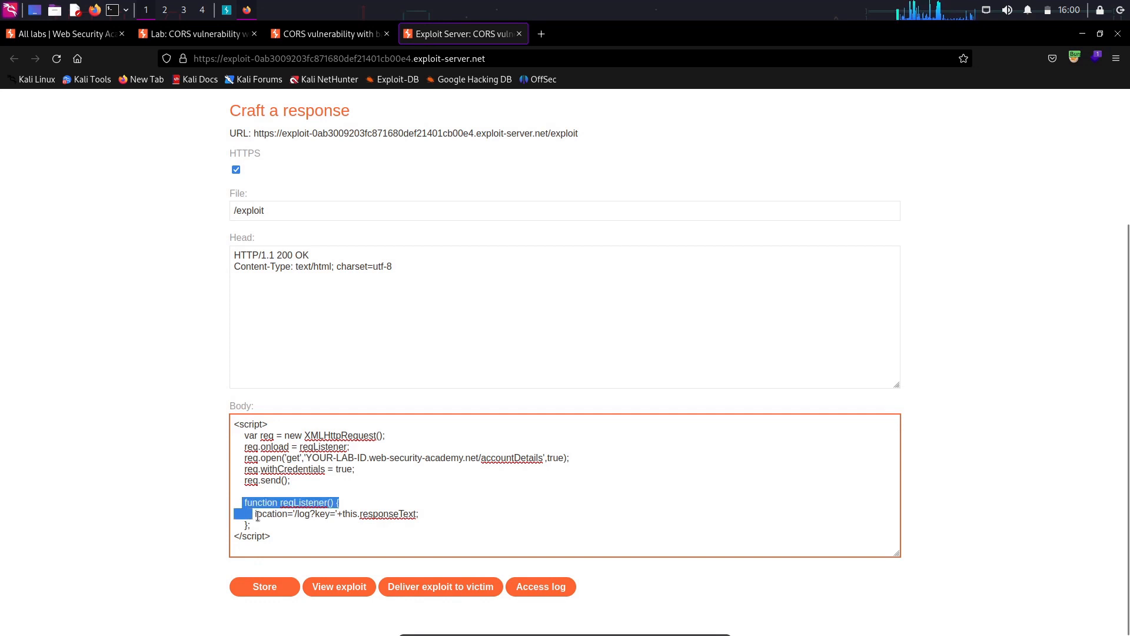
{"action": "left_click_drag", "start_coordinate": [256, 514], "coordinate": [348, 526]}
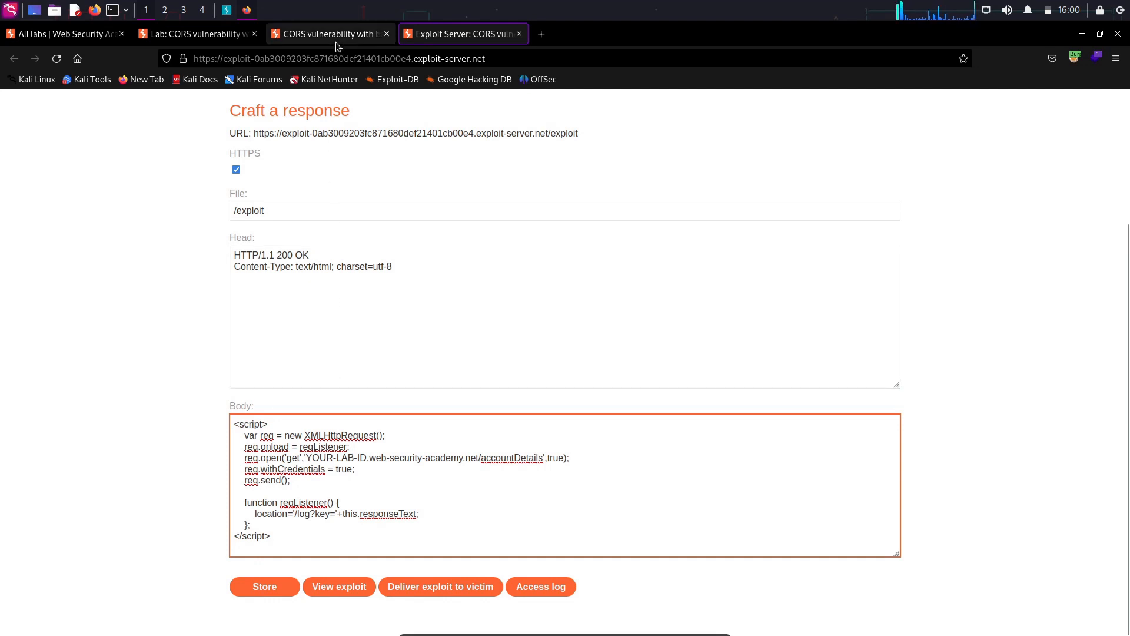
Replace YOUR-LAB-ID with the real lab domain and deliver the exploit to the victim.
{"action": "left_click", "coordinate": [325, 33]}
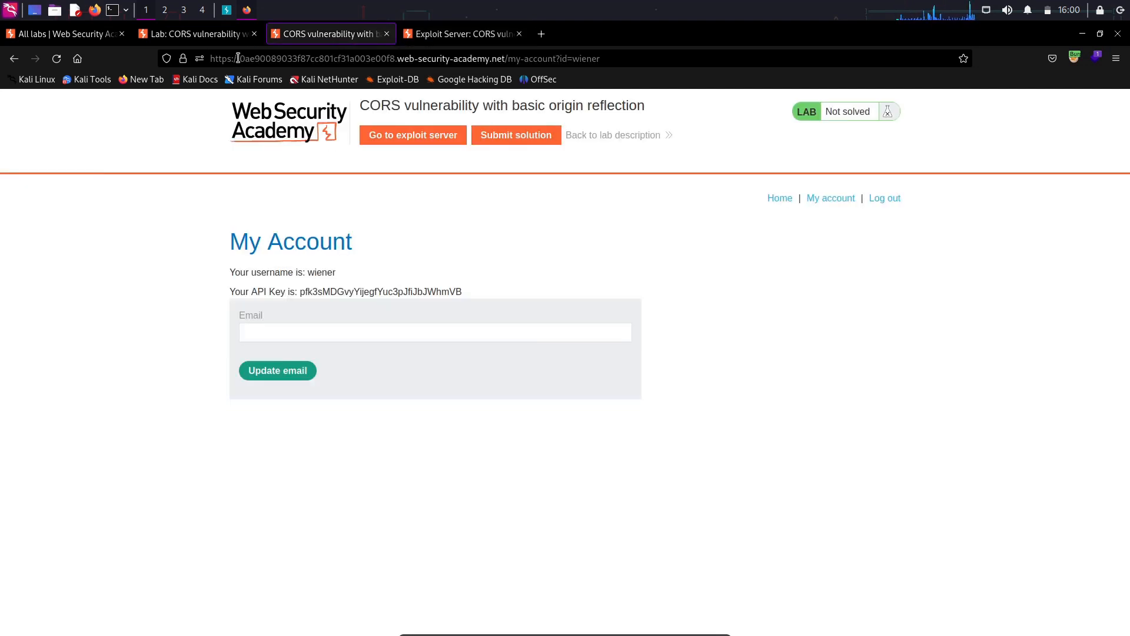
{"action": "left_click", "coordinate": [461, 33]}
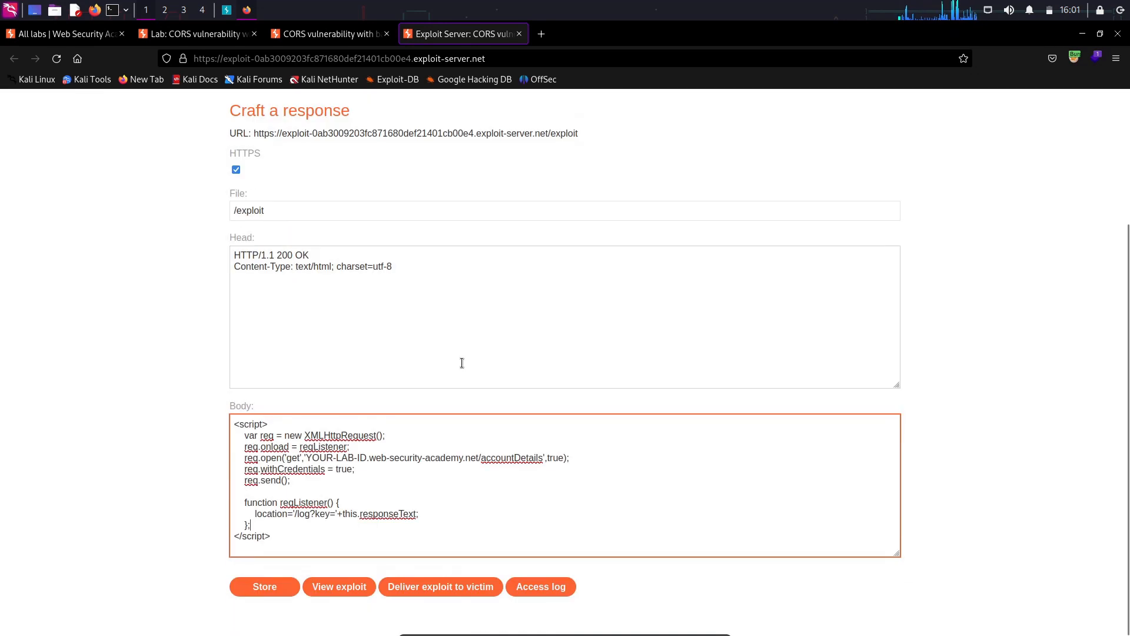
{"action": "double_click", "coordinate": [315, 458]}
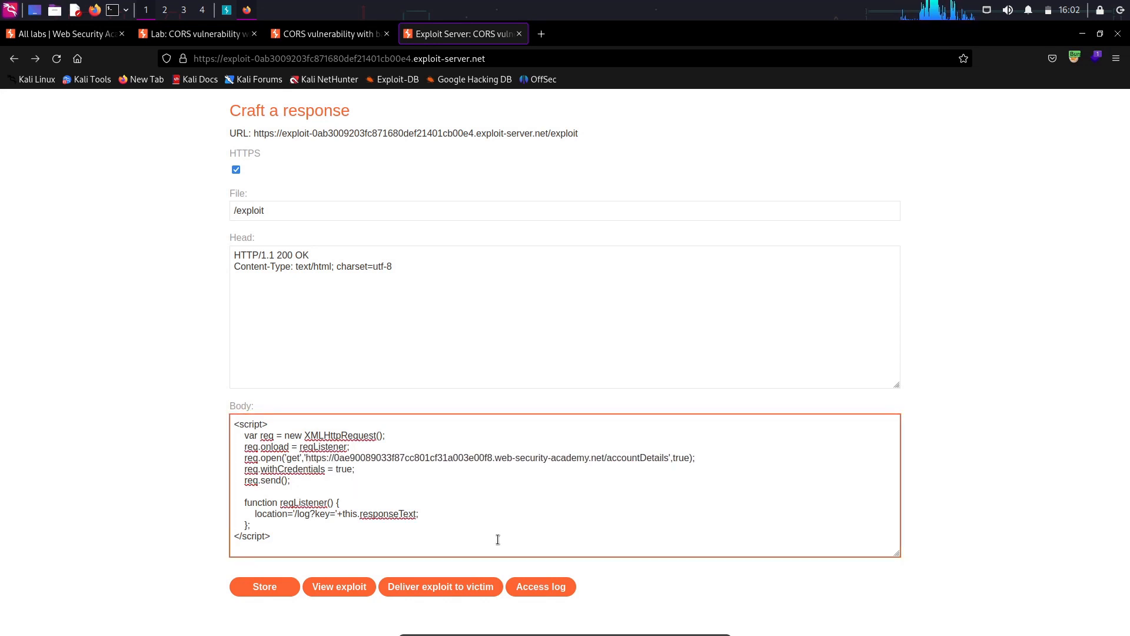
{"action": "left_click", "coordinate": [440, 586]}
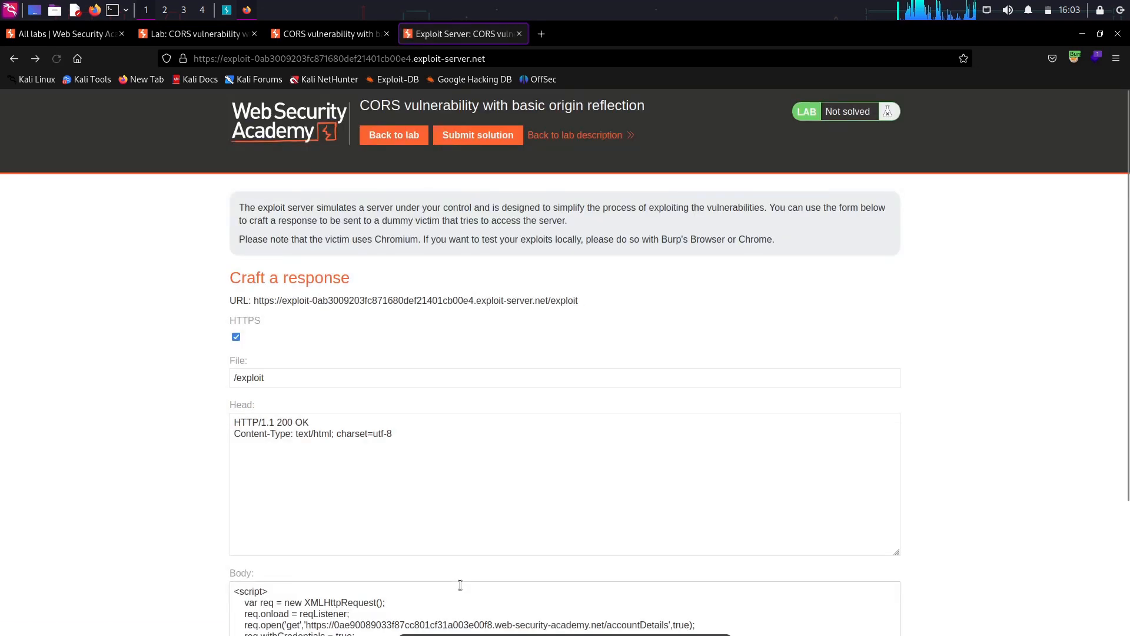
{"action": "scroll", "scroll_direction": "down", "scroll_amount": 3}
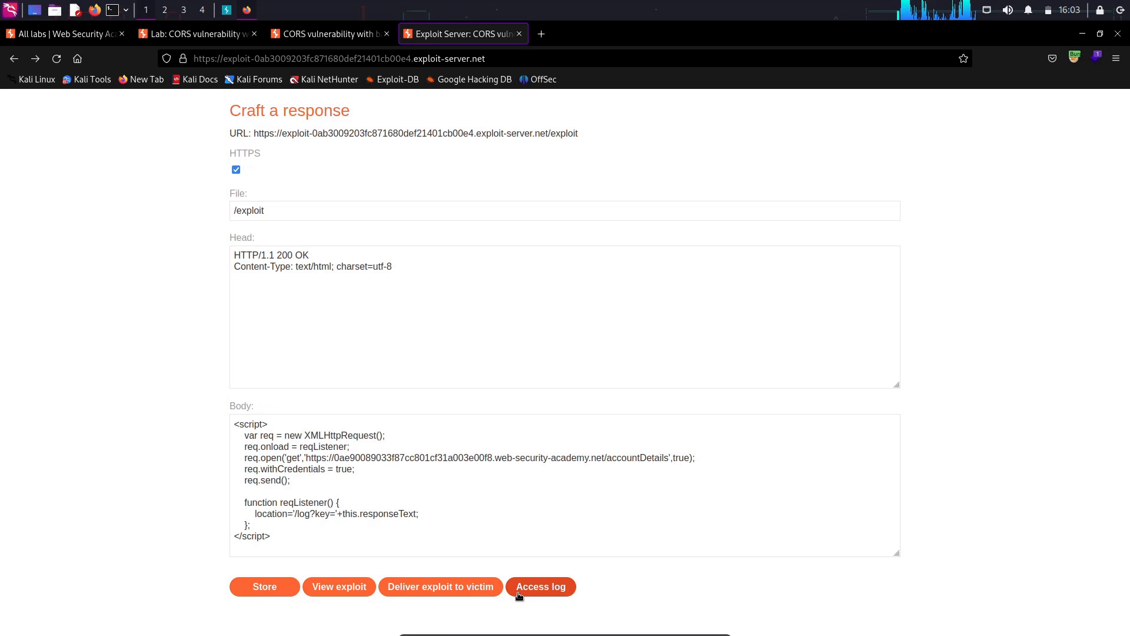
Open the access log and copy the victim's encoded /log?key= data into Burp.
{"action": "left_click", "coordinate": [540, 586]}
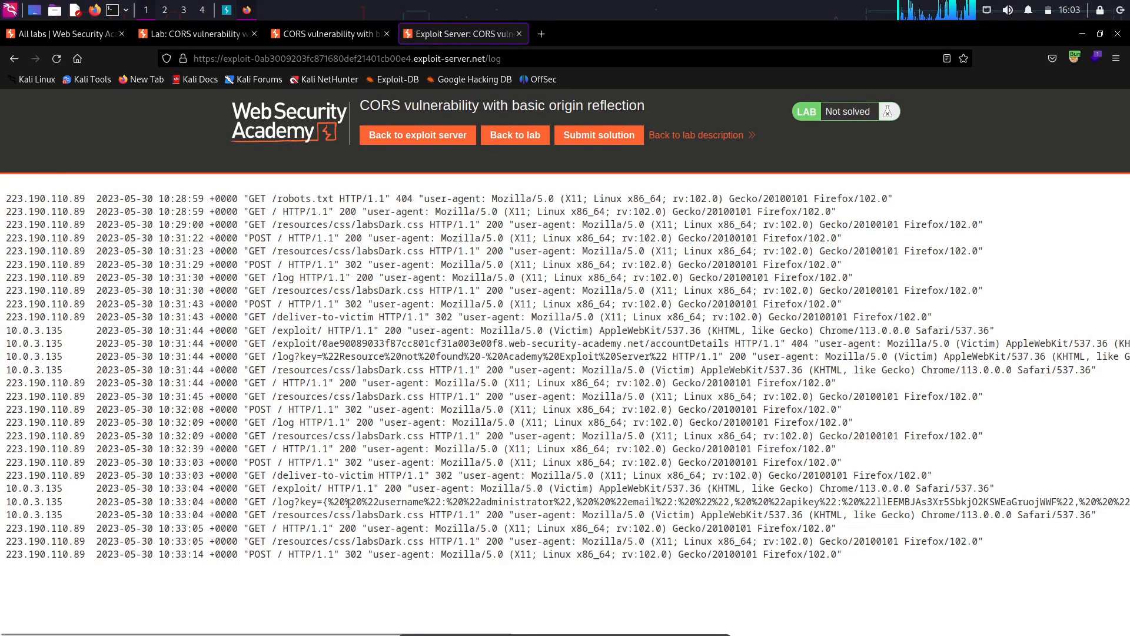
{"action": "double_click", "coordinate": [334, 502]}
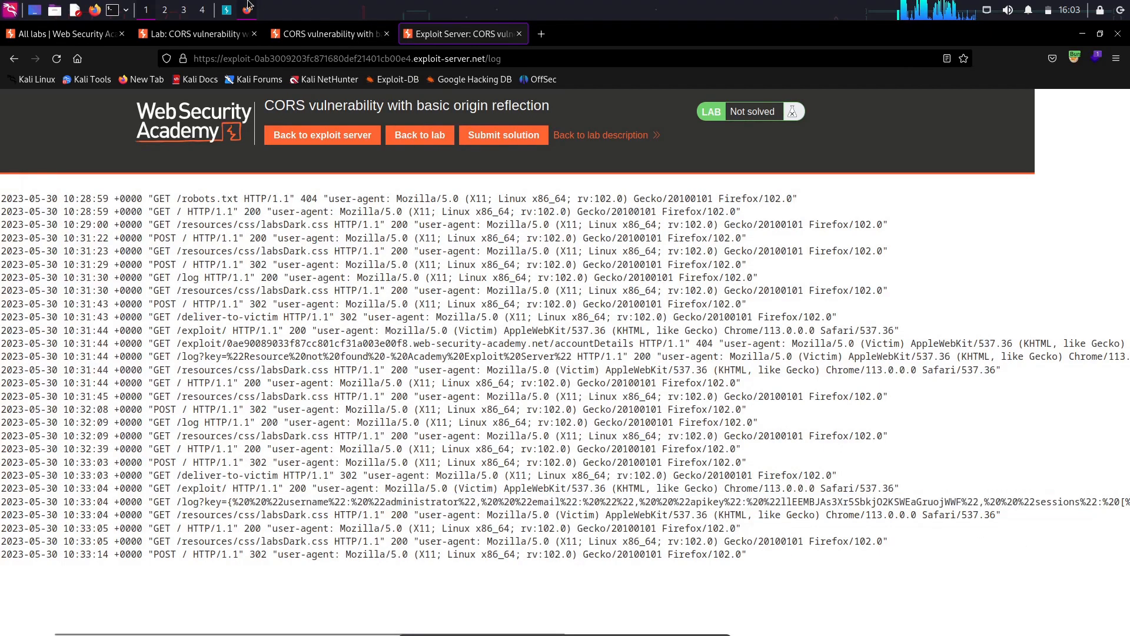
{"action": "left_click", "coordinate": [225, 9]}
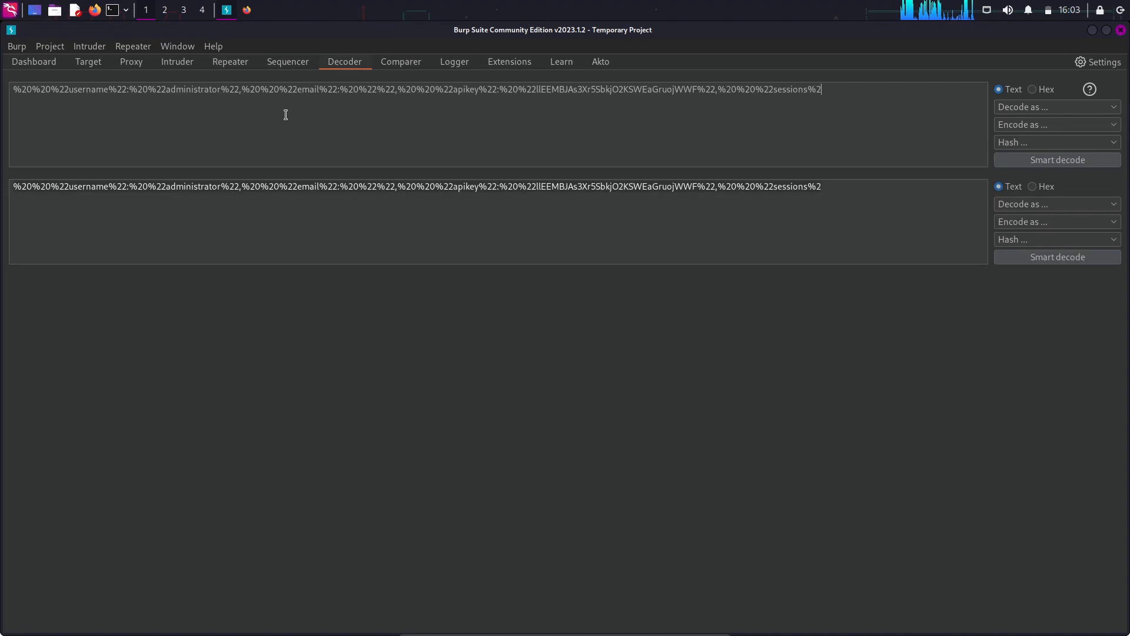
Trim the sessions fragment, Smart decode the data, and highlight the administrator's apikey.
{"action": "key", "text": "BackSpace"}
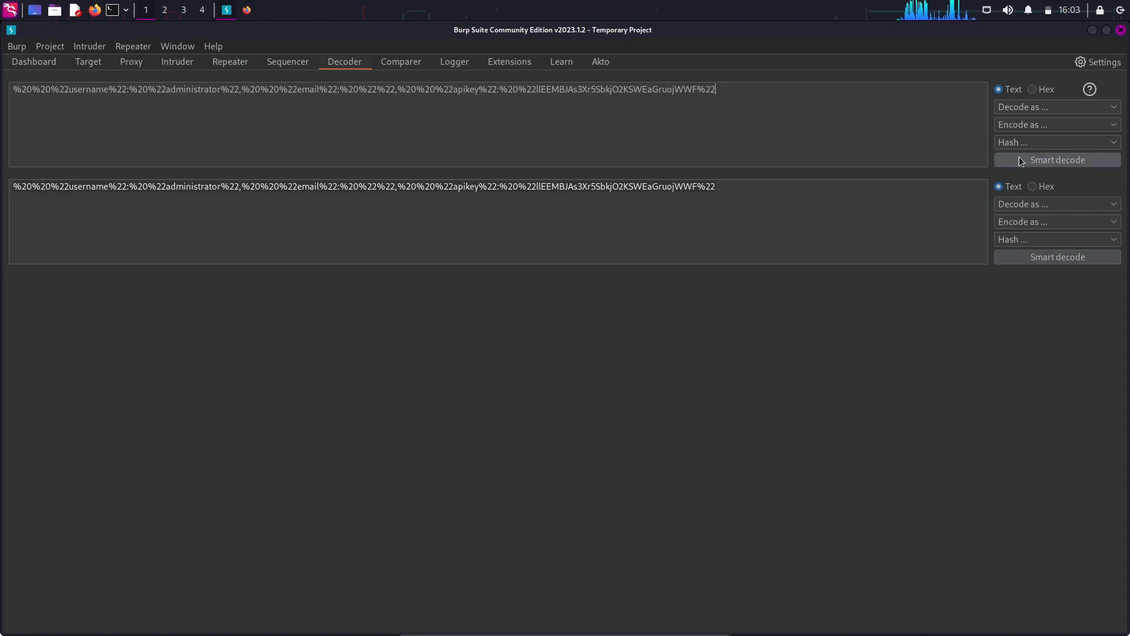
{"action": "left_click", "coordinate": [1057, 159]}
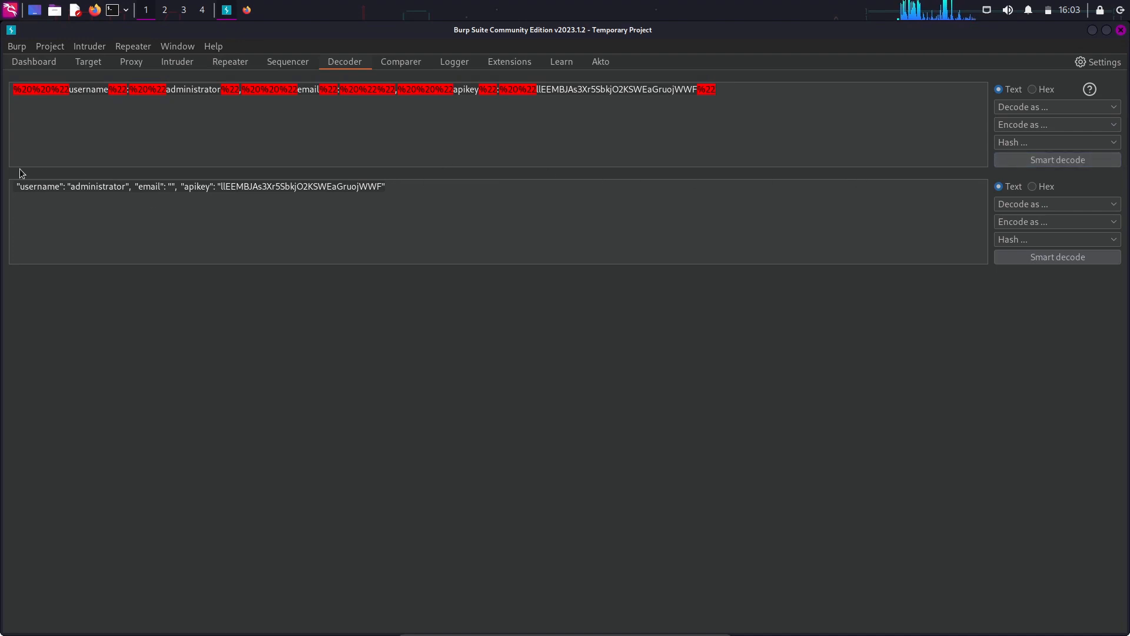
{"action": "left_click_drag", "start_coordinate": [16, 186], "coordinate": [126, 186]}
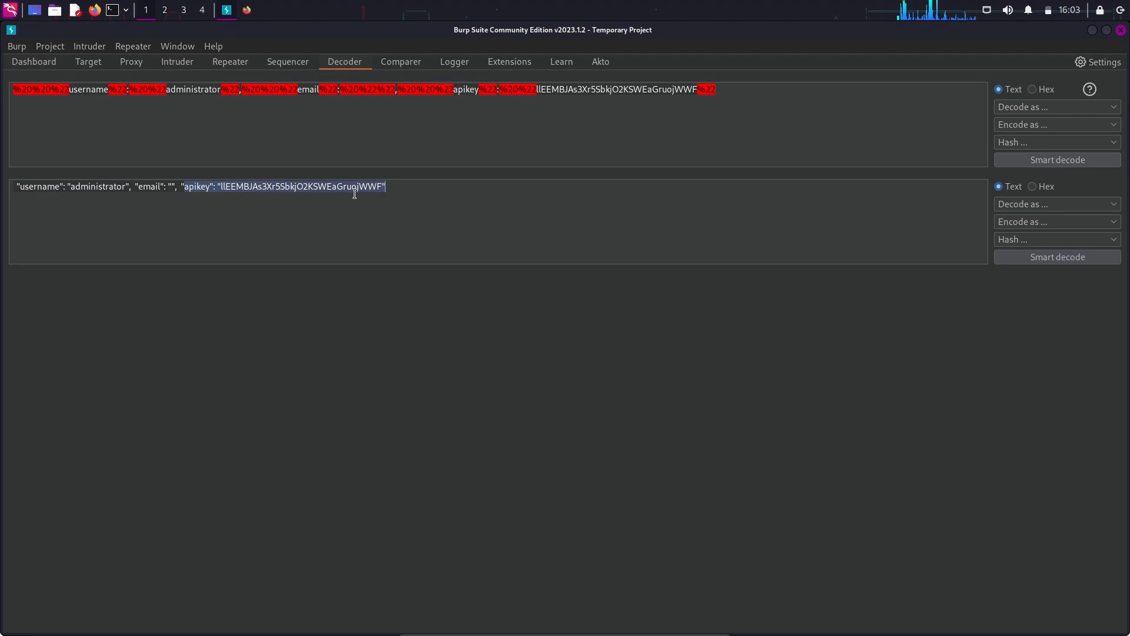
{"action": "mouse_move", "coordinate": [389, 189]}
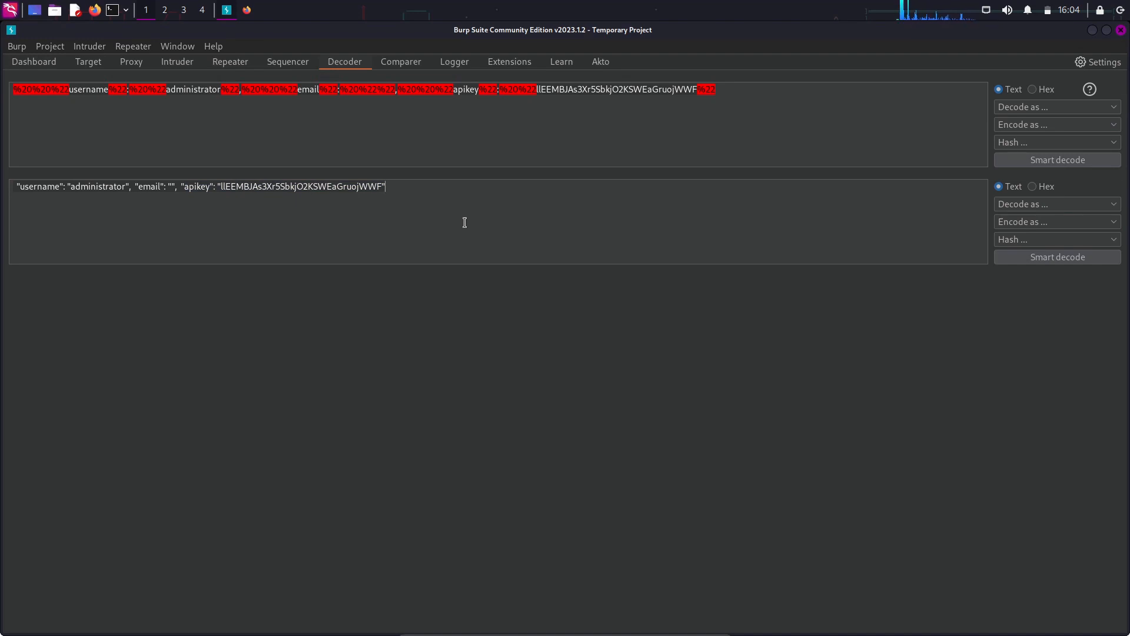
{"action": "left_click", "coordinate": [462, 33]}
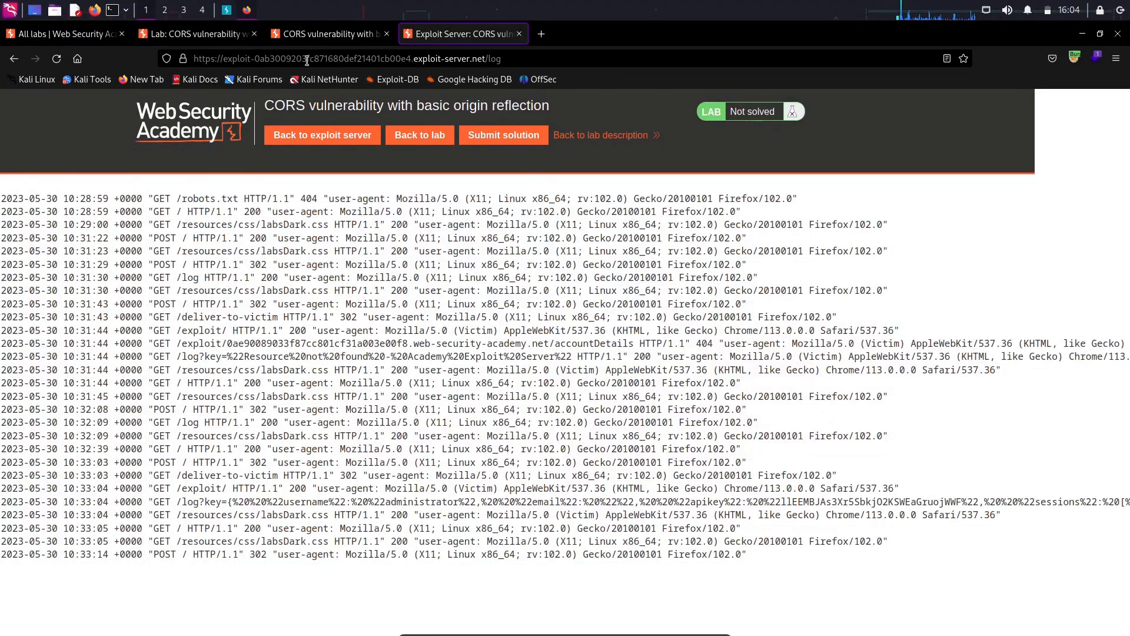